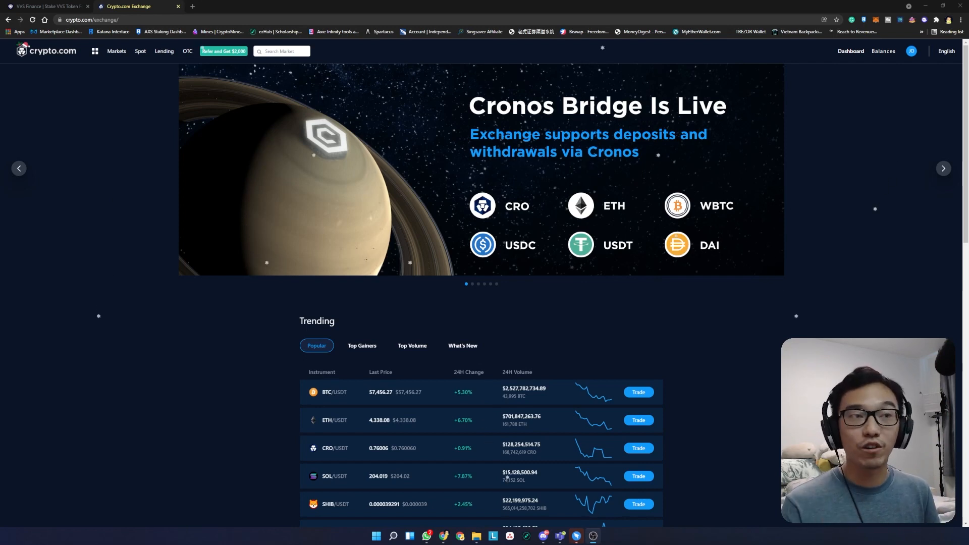
- Search Cronos Docs for 'metamask' and scroll to the Cronos mainnet Beta network settings
{"action": "left_click", "coordinate": [943, 168]}
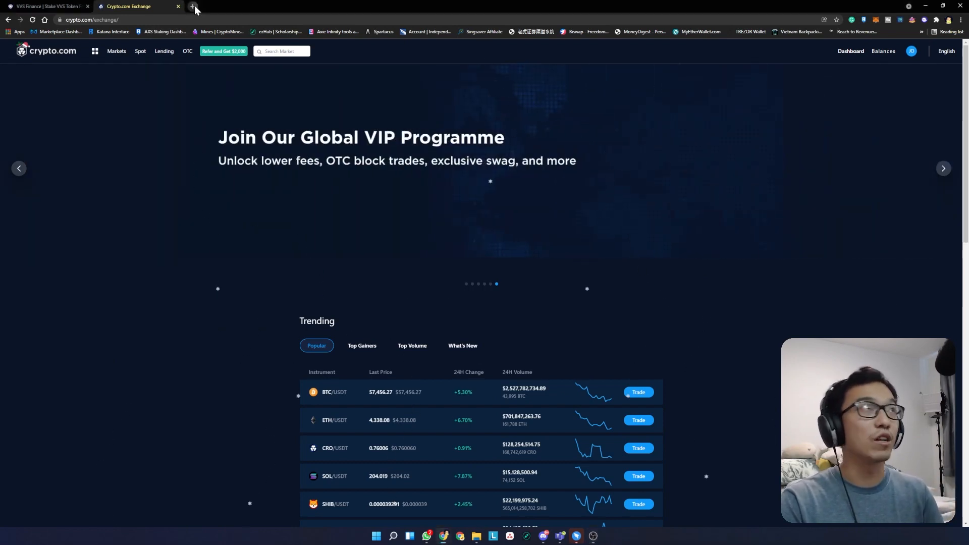
{"action": "type", "text": "metamask.html"}
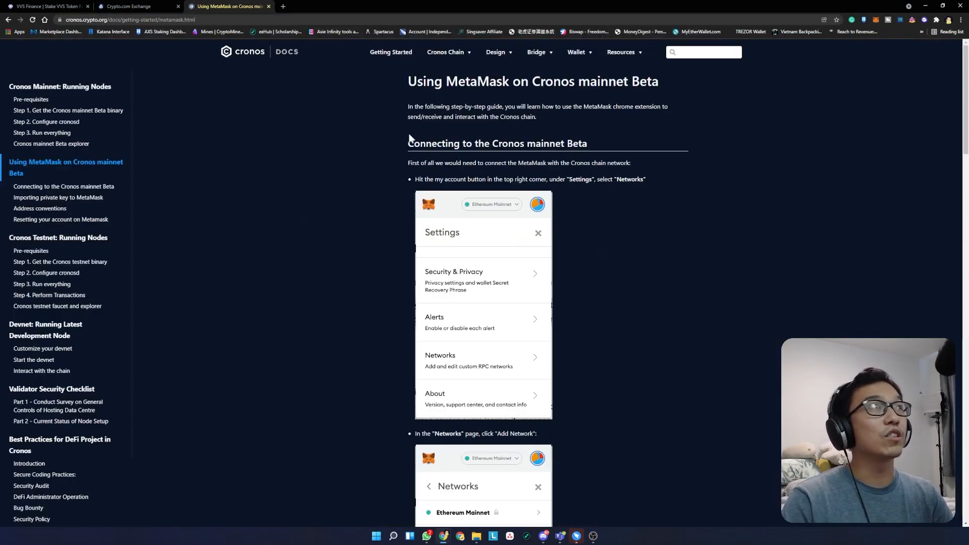
{"action": "mouse_move", "coordinate": [771, 137]}
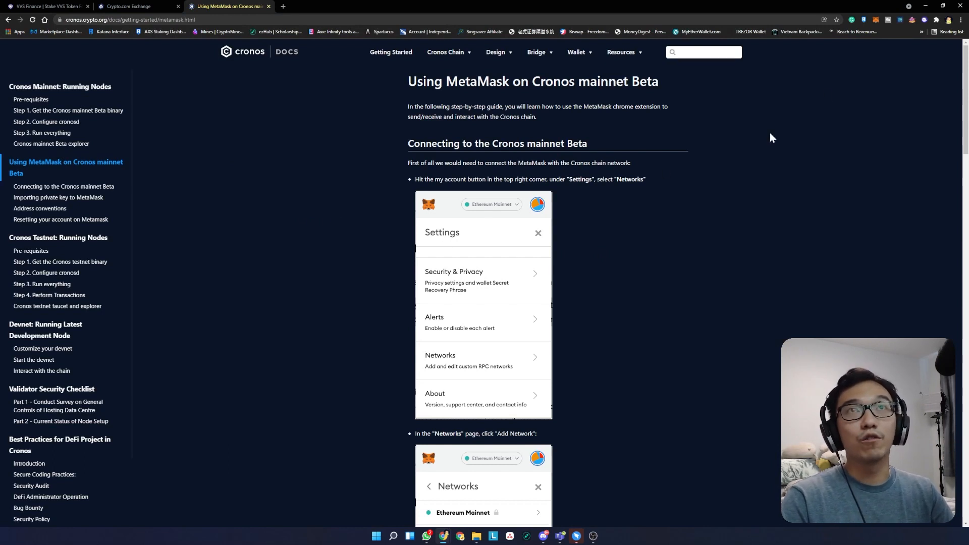
{"action": "scroll", "scroll_direction": "down", "scroll_amount": 3}
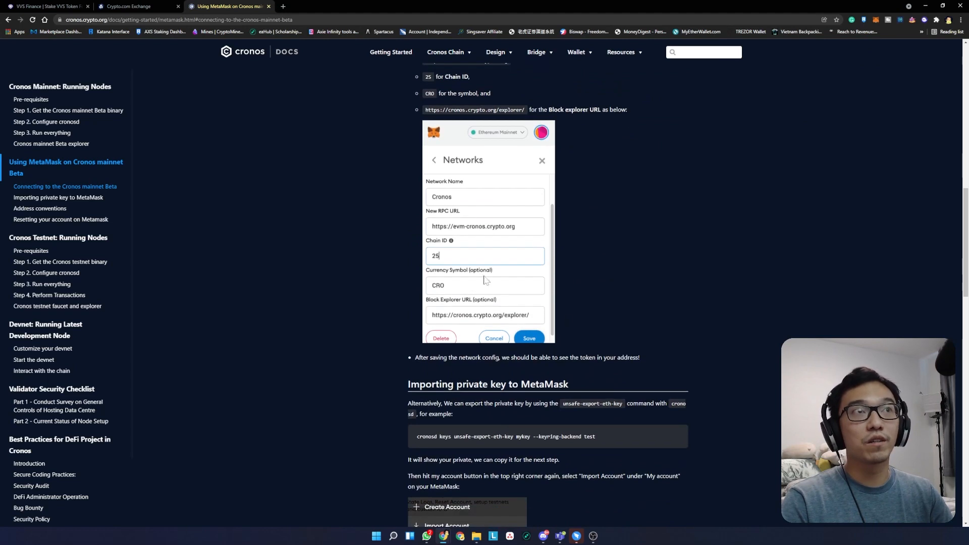
{"action": "mouse_move", "coordinate": [409, 333]}
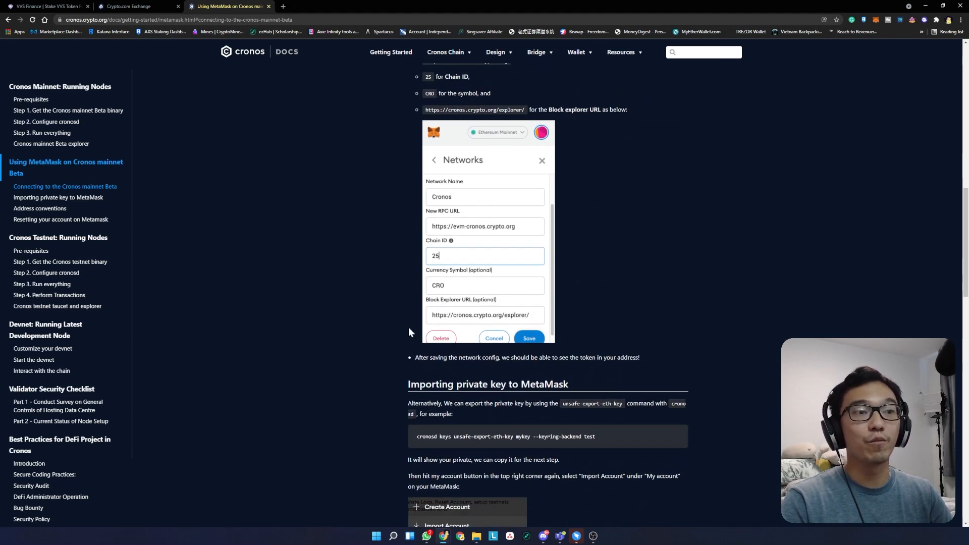
{"action": "mouse_move", "coordinate": [491, 190]}
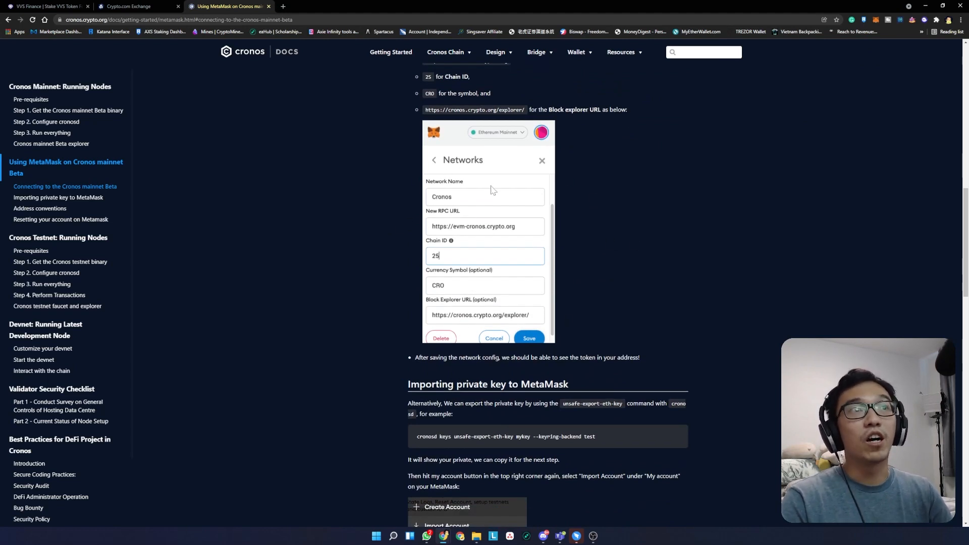
{"action": "mouse_move", "coordinate": [462, 249]}
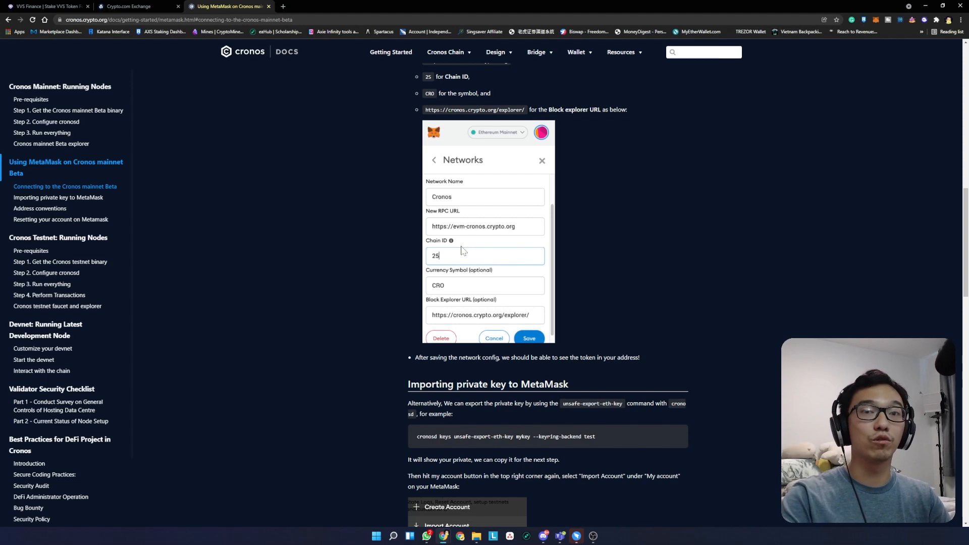
{"action": "left_click", "coordinate": [297, 6]}
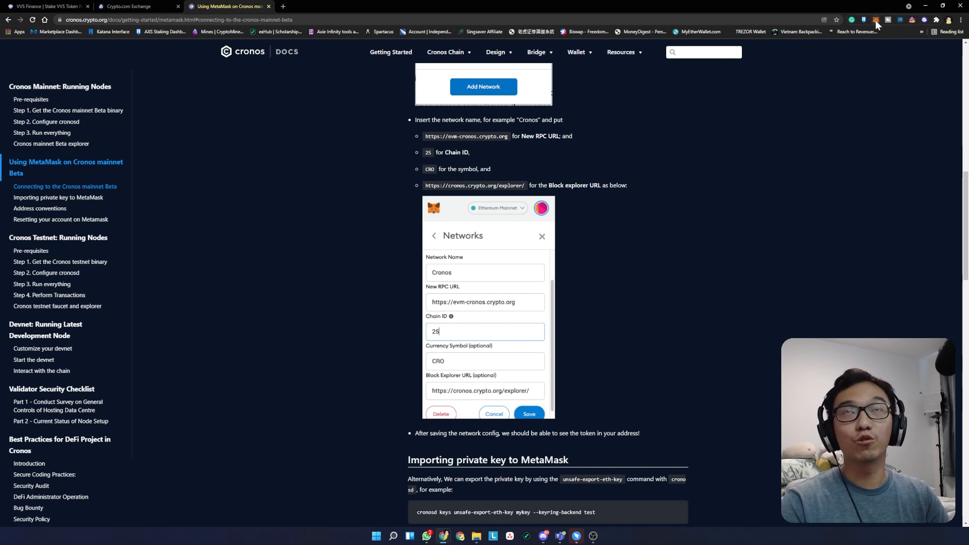
{"action": "mouse_move", "coordinate": [876, 20]}
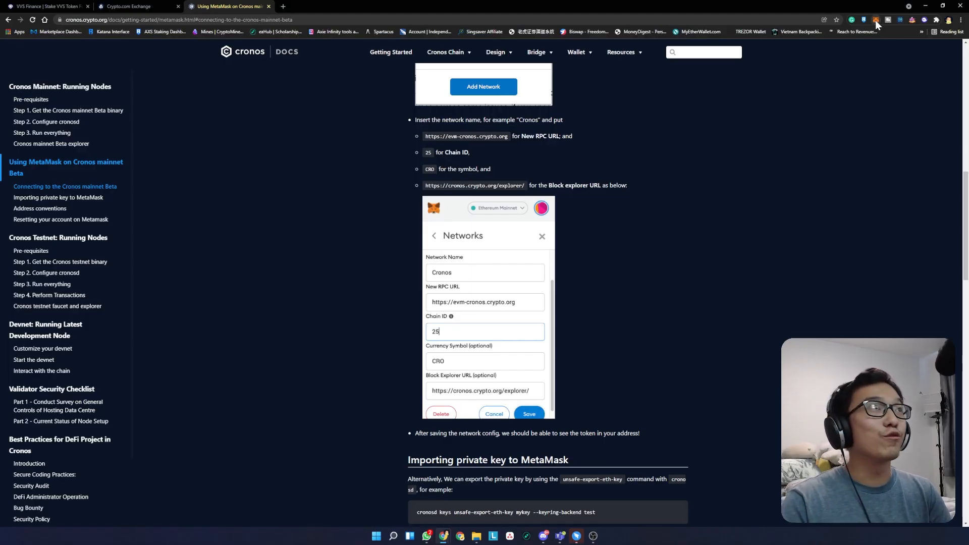
- Choose Add Network from MetaMask's network list to get the blank custom network form
{"action": "left_click", "coordinate": [875, 20]}
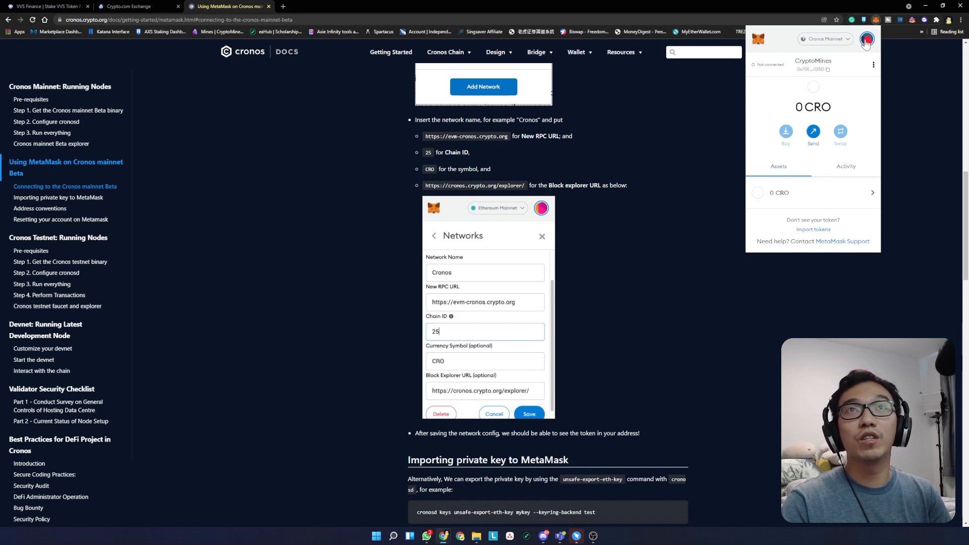
{"action": "left_click", "coordinate": [824, 39]}
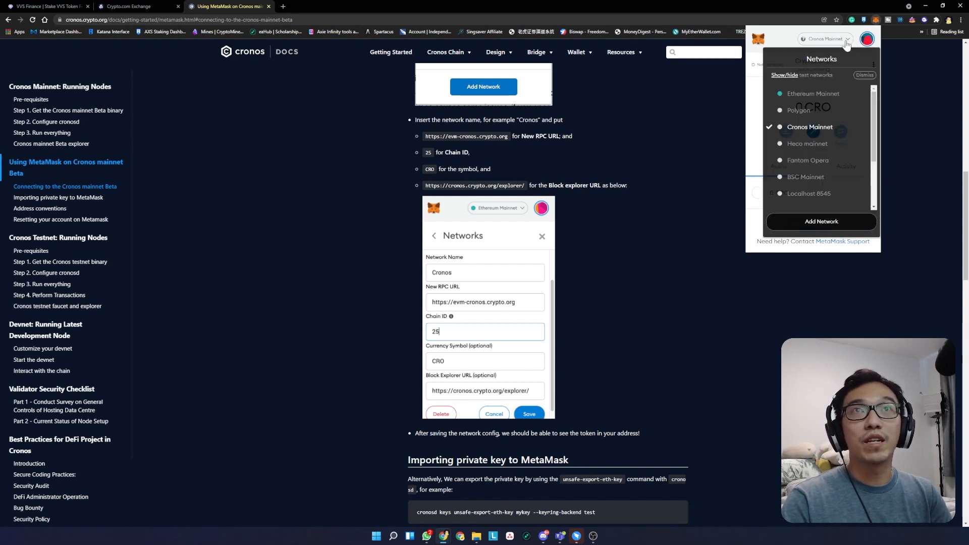
{"action": "mouse_move", "coordinate": [813, 210]}
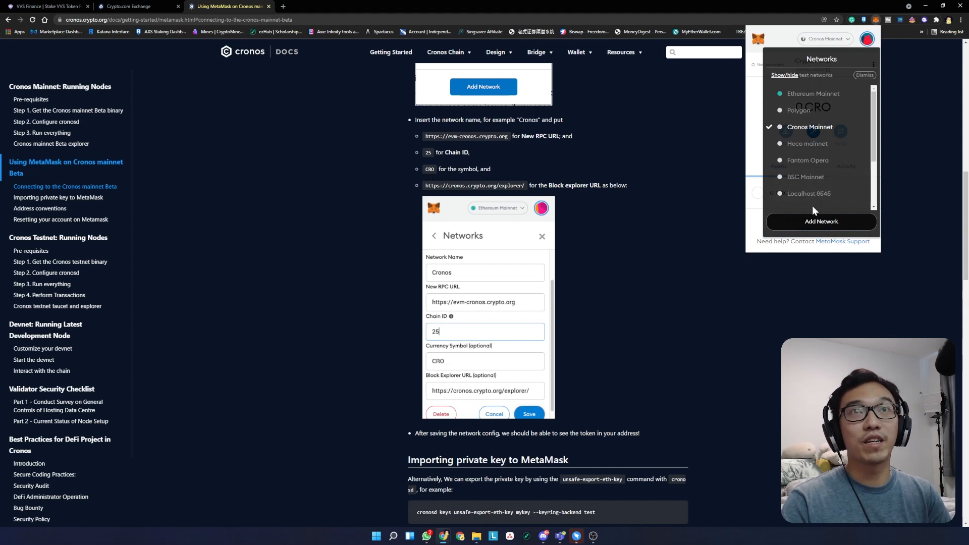
{"action": "mouse_move", "coordinate": [829, 227]}
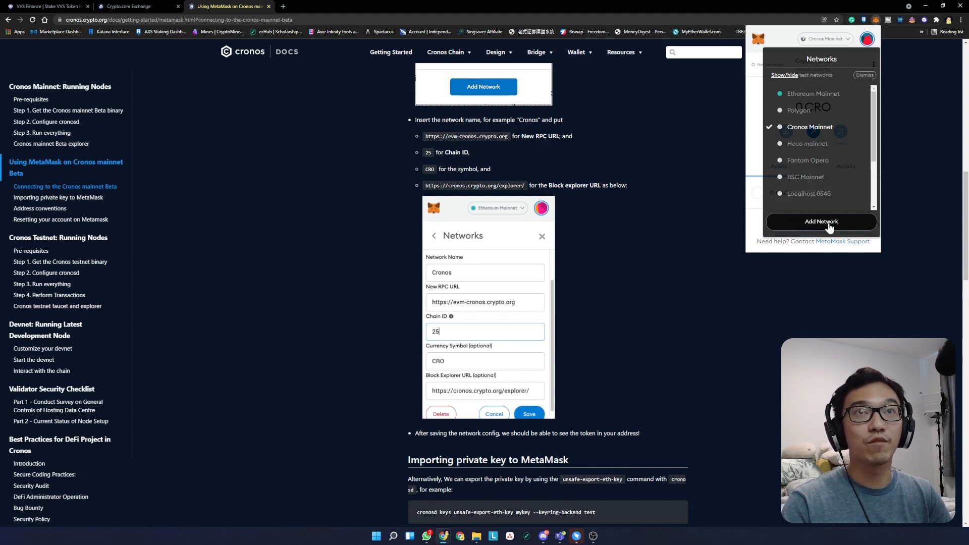
{"action": "left_click", "coordinate": [821, 221]}
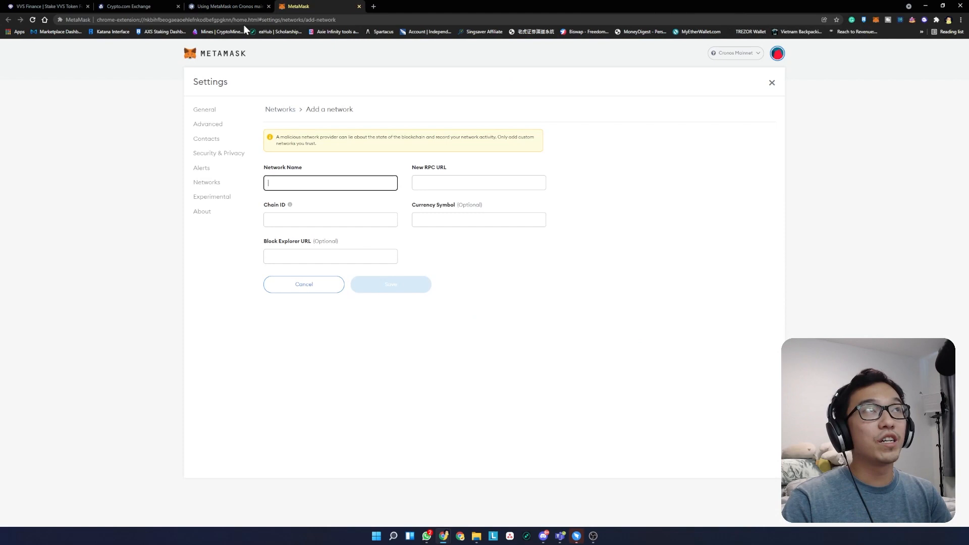
- Name the new MetaMask network 'Cronos' and copy the RPC URL from the guide
{"action": "left_click", "coordinate": [229, 6]}
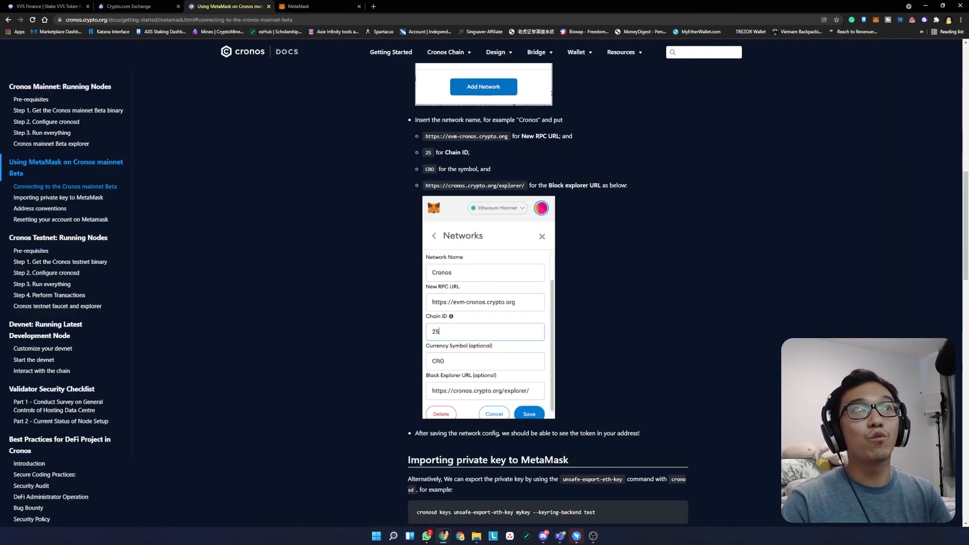
{"action": "left_click", "coordinate": [320, 6]}
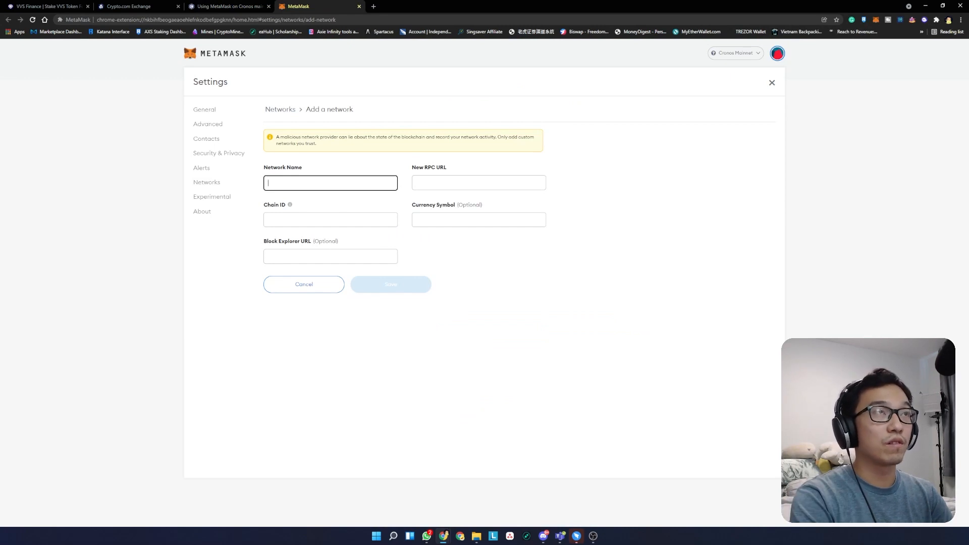
{"action": "type", "text": "Cronos"}
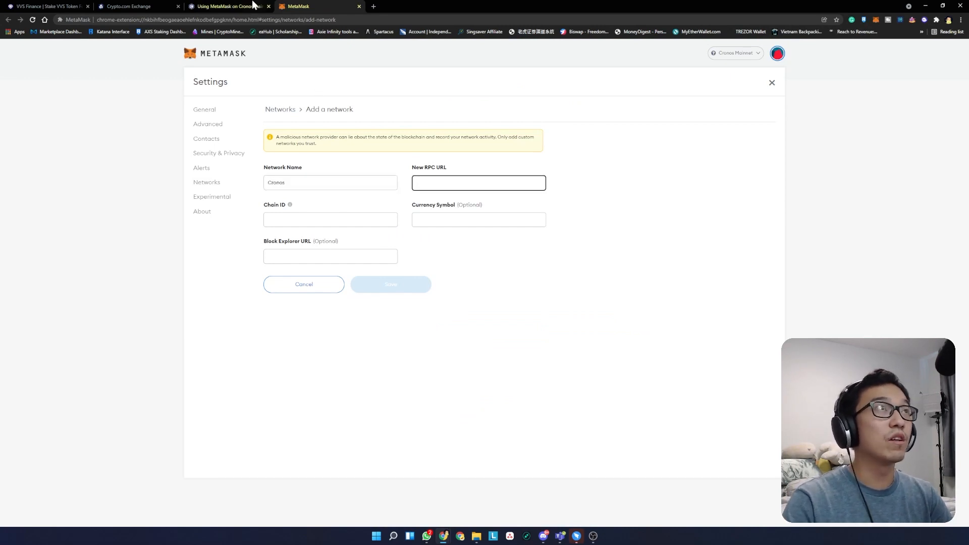
{"action": "left_click", "coordinate": [229, 6]}
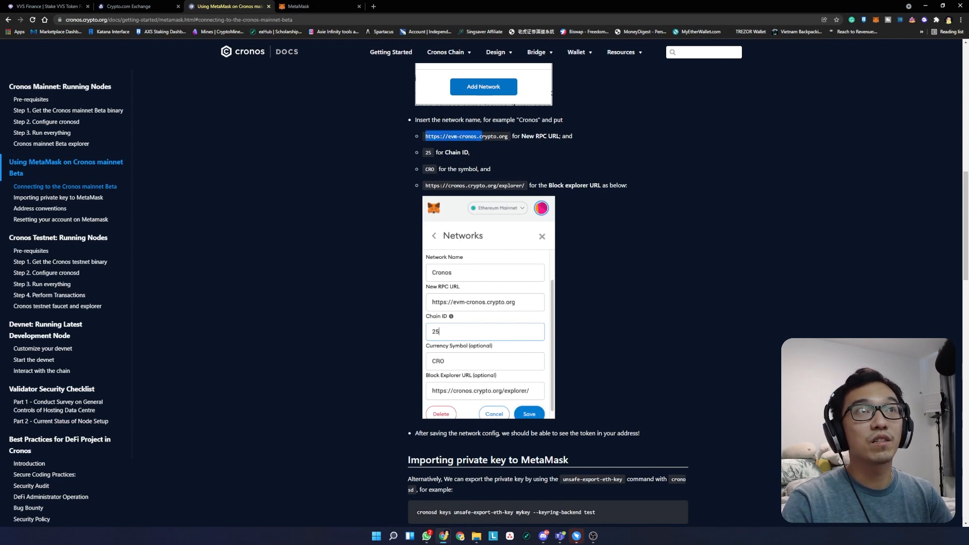
{"action": "left_click", "coordinate": [319, 6]}
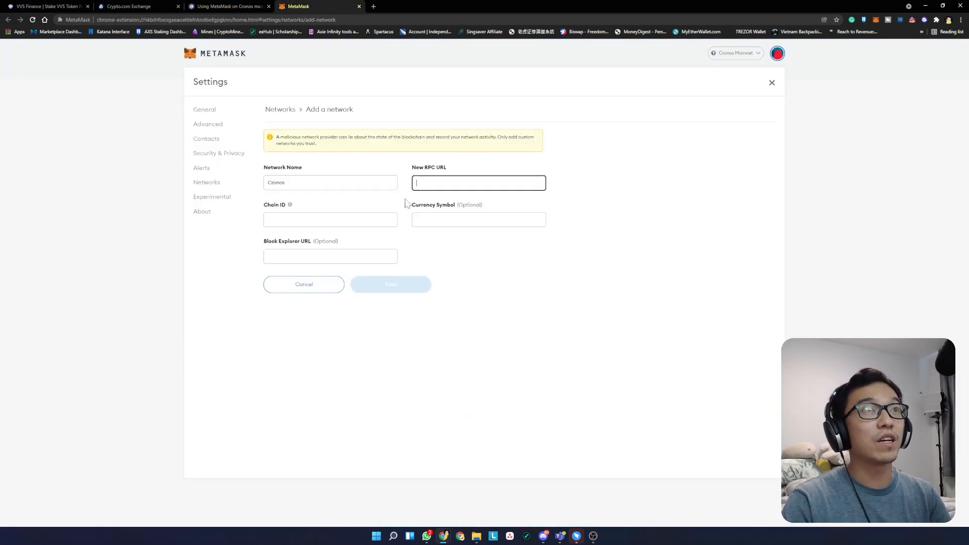
{"action": "left_click", "coordinate": [228, 7]}
{"action": "type", "text": "CRO"}
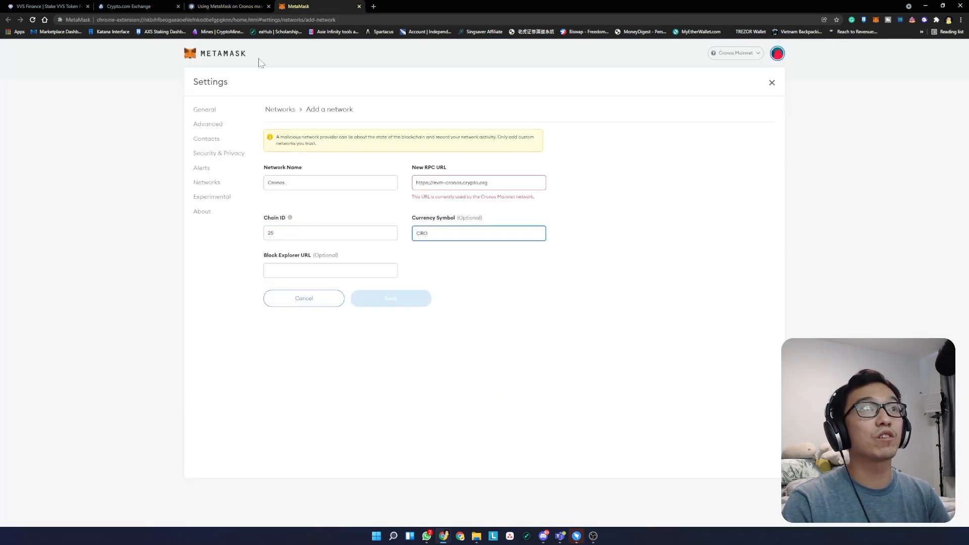
{"action": "left_click", "coordinate": [228, 6]}
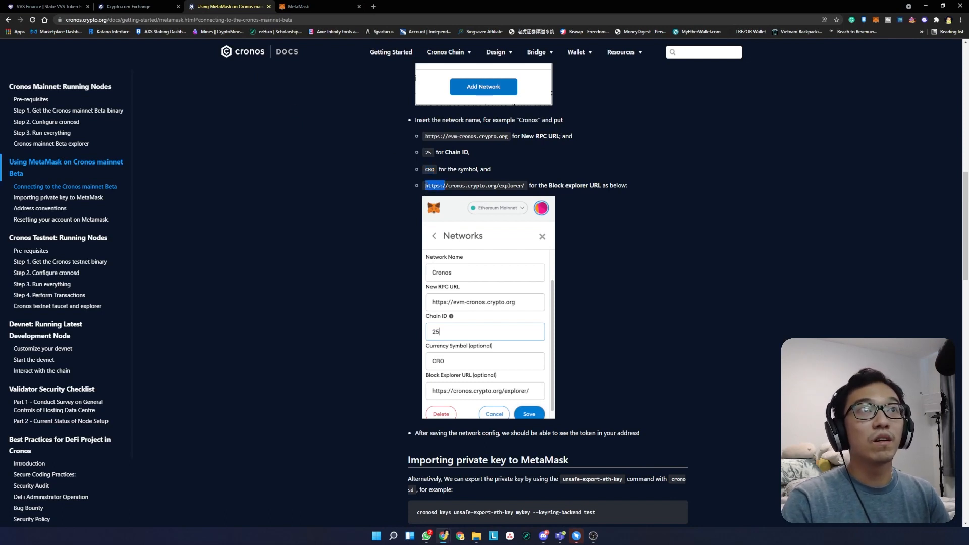
{"action": "left_click", "coordinate": [297, 7]}
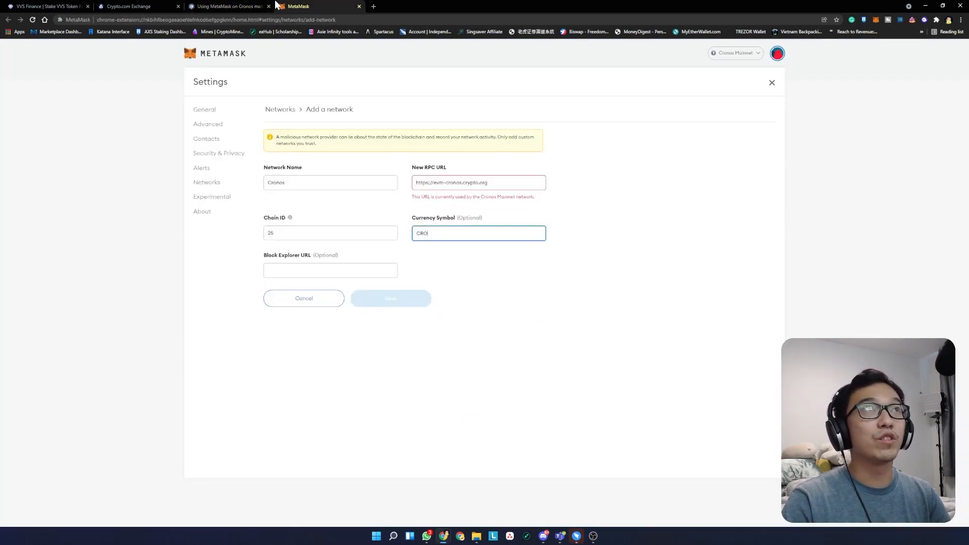
{"action": "type", "text": "https://cronos.crypto.org/explorer/"}
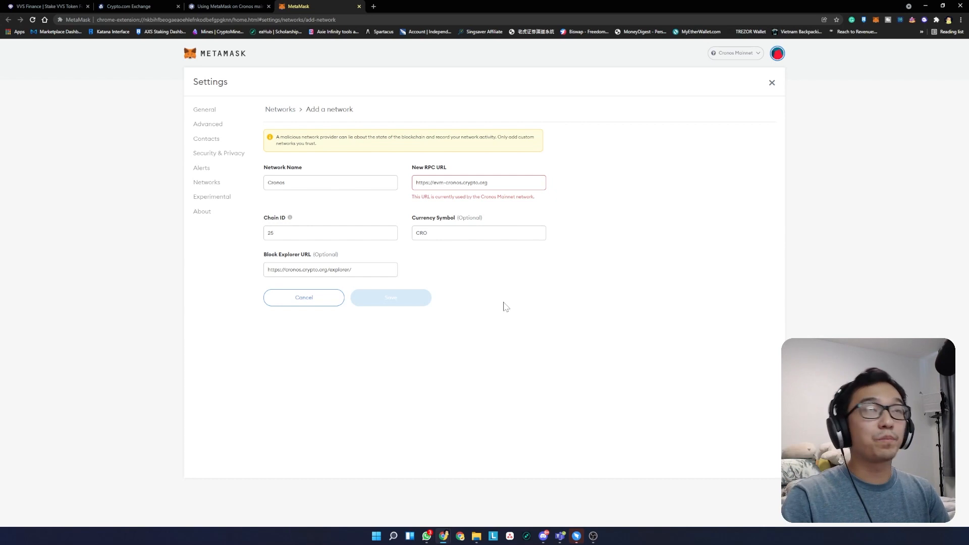
{"action": "mouse_move", "coordinate": [480, 217]}
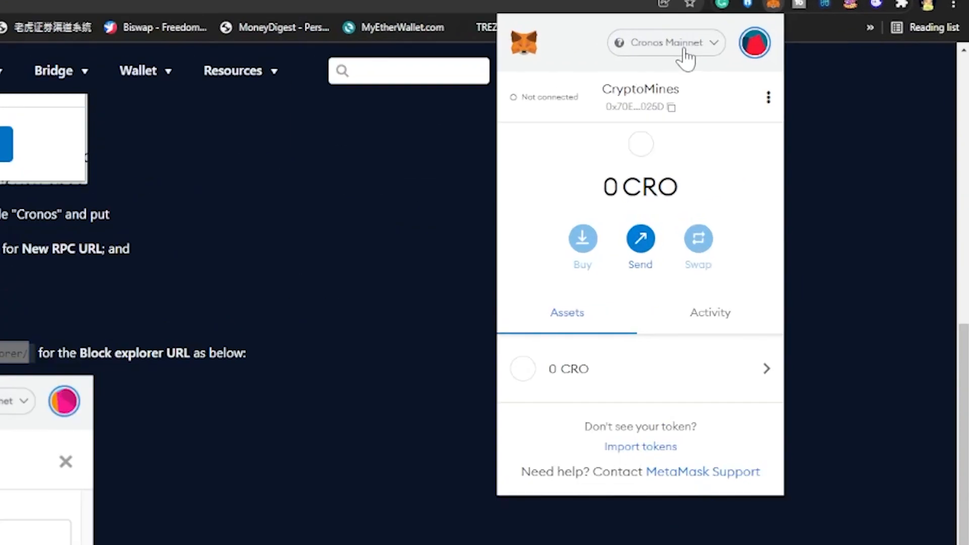
- Confirm MetaMask shows Cronos Mainnet with 0 CRO, then dismiss the popup to the guide
{"action": "left_click", "coordinate": [666, 42]}
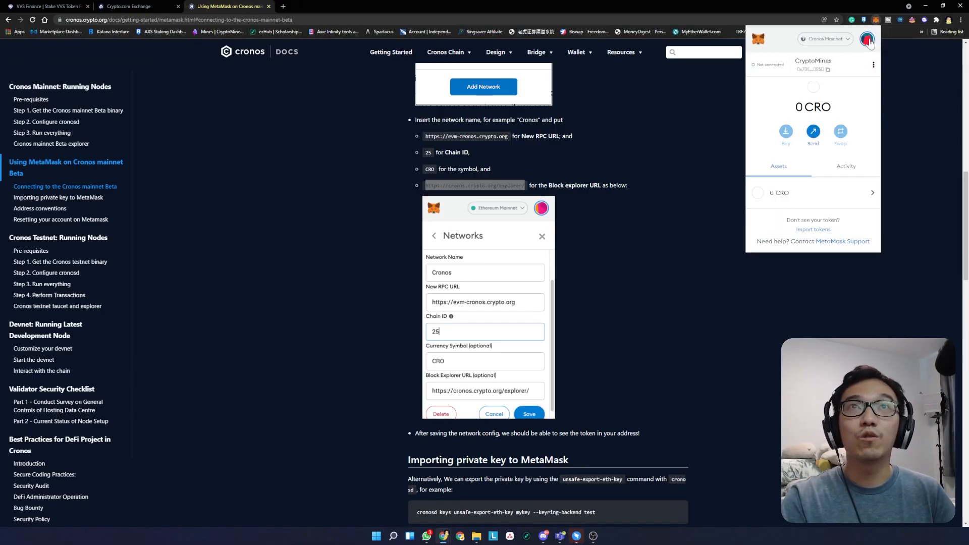
{"action": "left_click", "coordinate": [133, 6]}
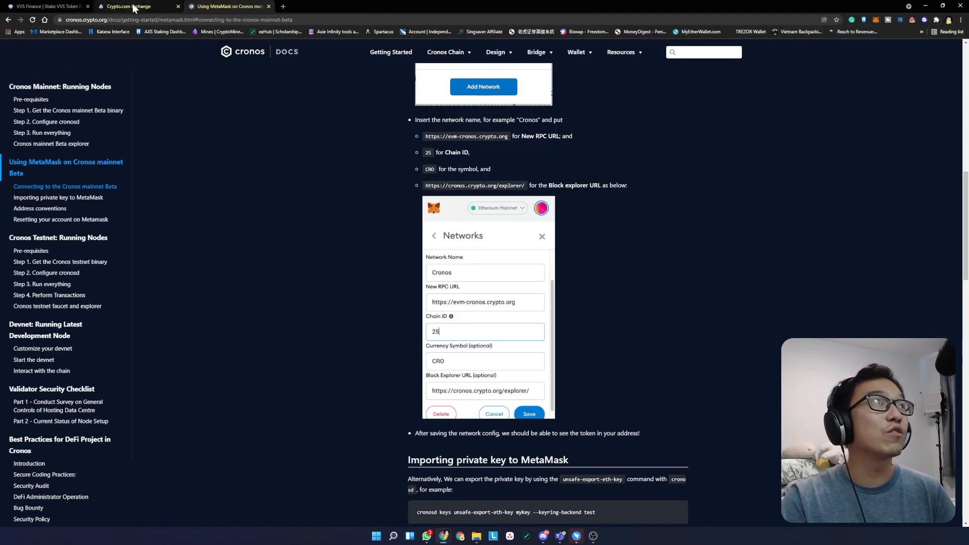
- Open the Crypto.com Exchange Spot Wallet balances showing about 1,728 CRO
{"action": "left_click", "coordinate": [130, 6]}
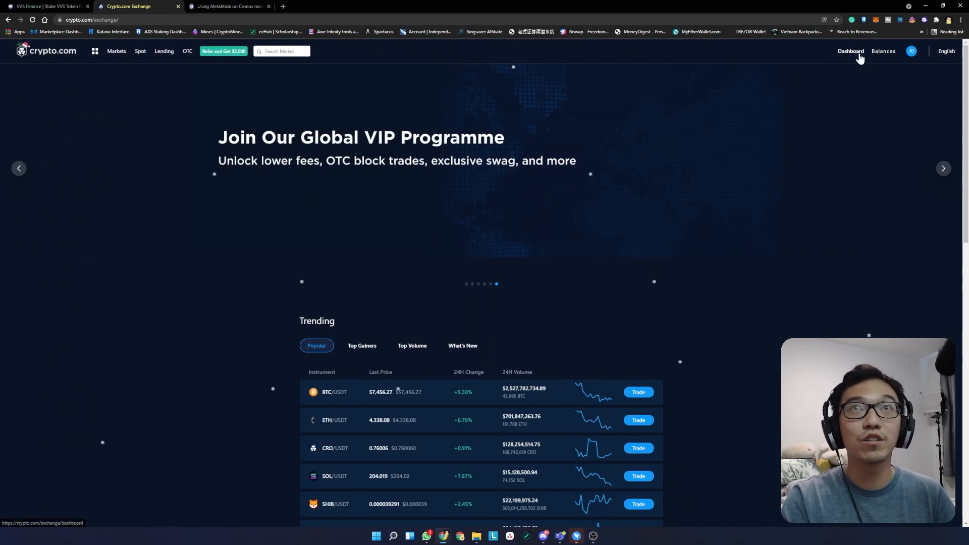
{"action": "left_click", "coordinate": [850, 52]}
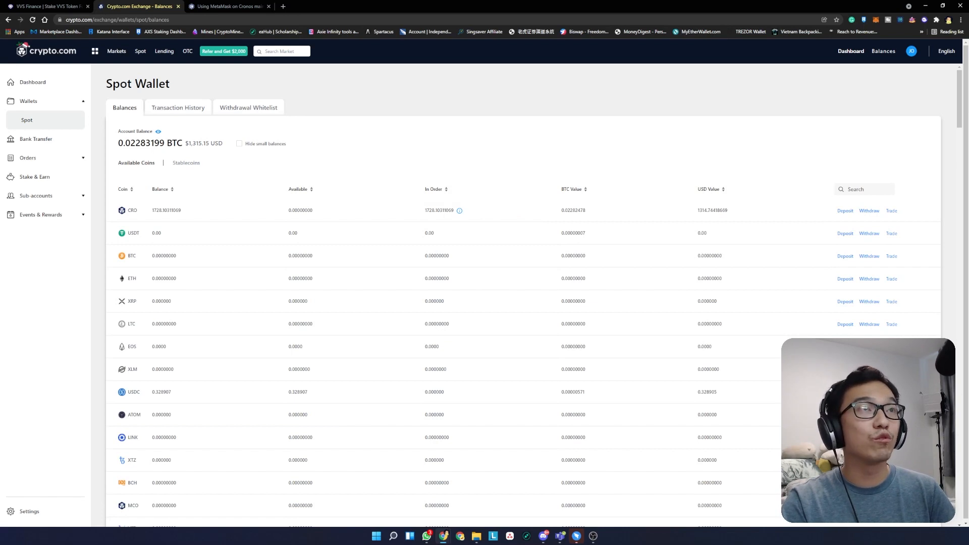
{"action": "mouse_move", "coordinate": [869, 211]}
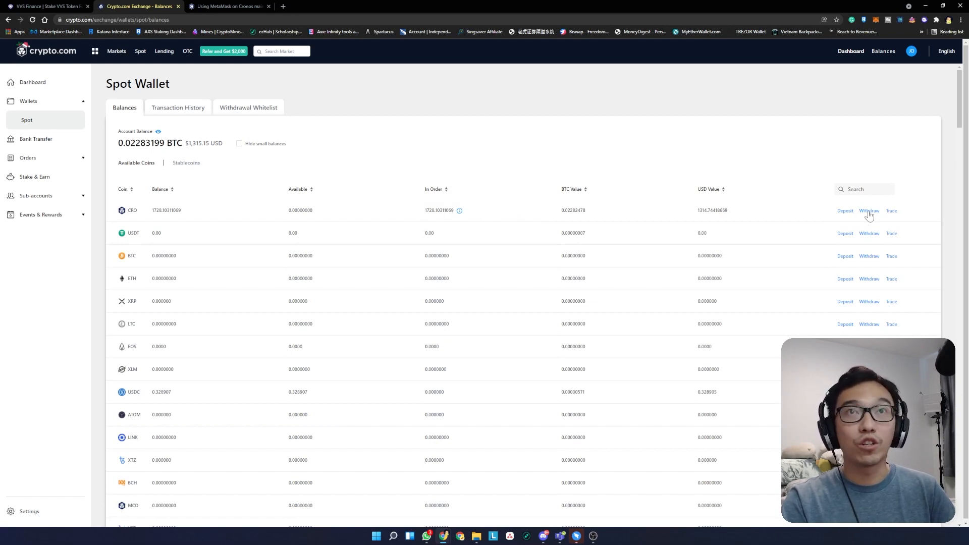
- Withdraw CRO to an external wallet address and open the Add a New Address form
{"action": "left_click", "coordinate": [869, 210]}
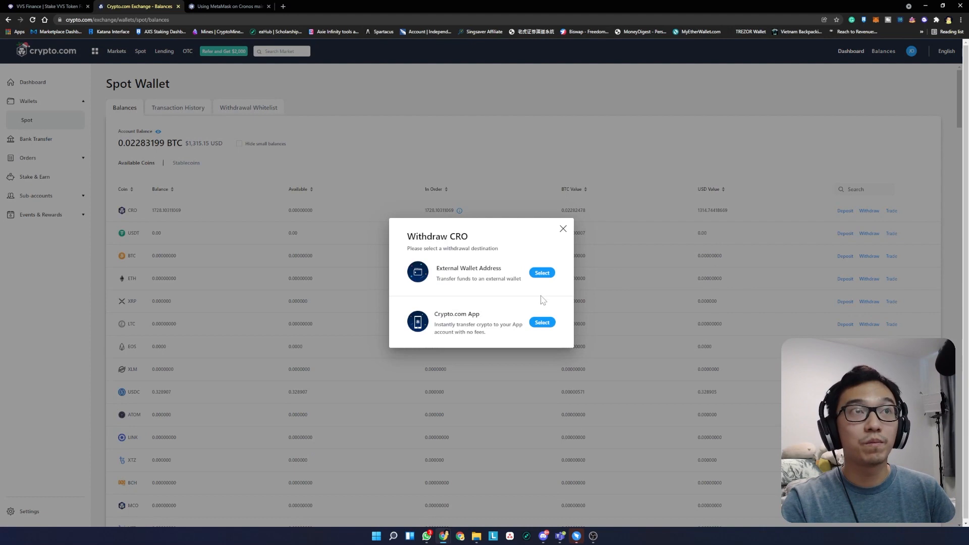
{"action": "left_click", "coordinate": [542, 272]}
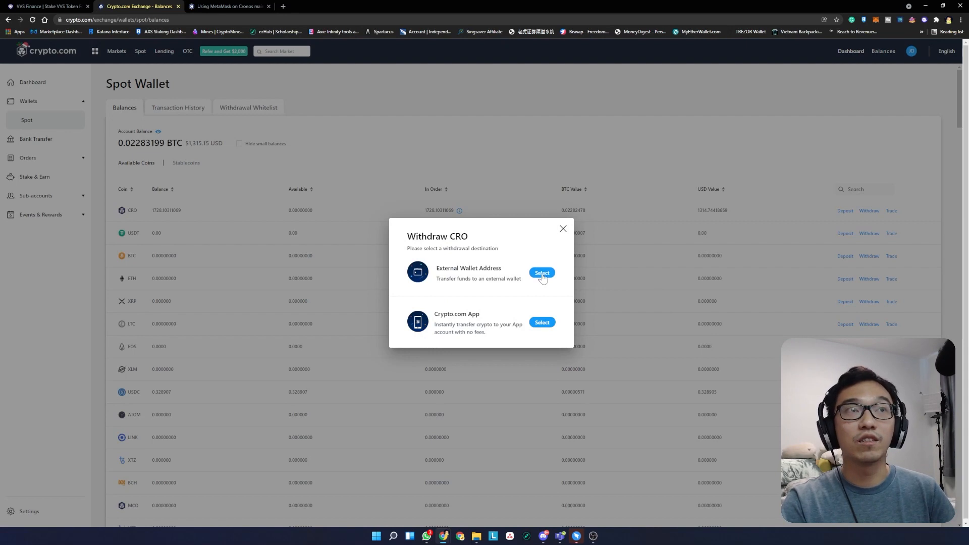
{"action": "left_click", "coordinate": [542, 273]}
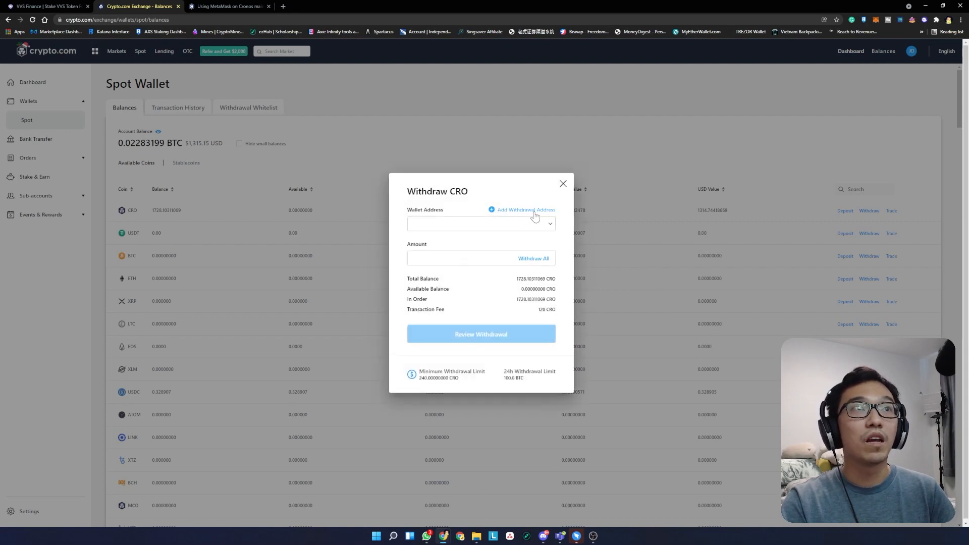
{"action": "left_click", "coordinate": [526, 210]}
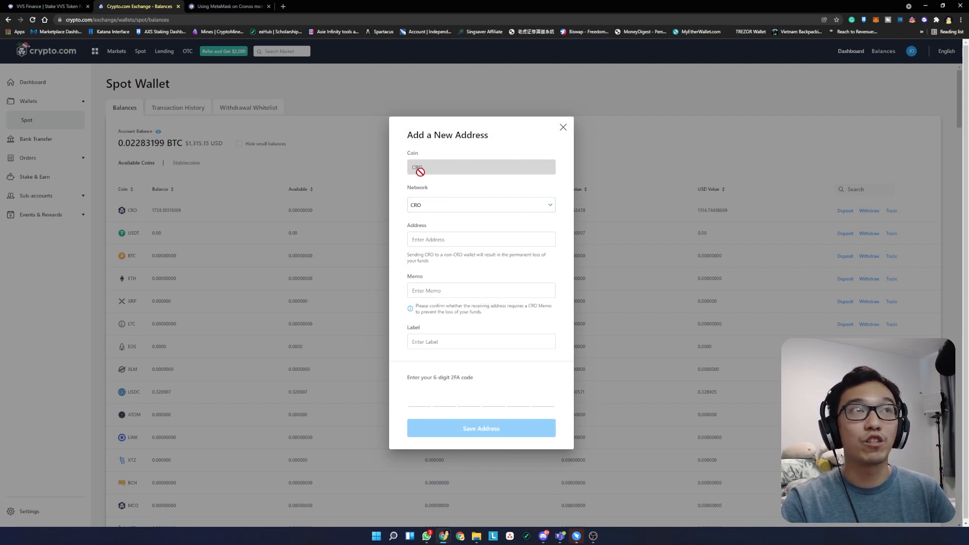
{"action": "mouse_move", "coordinate": [400, 177]}
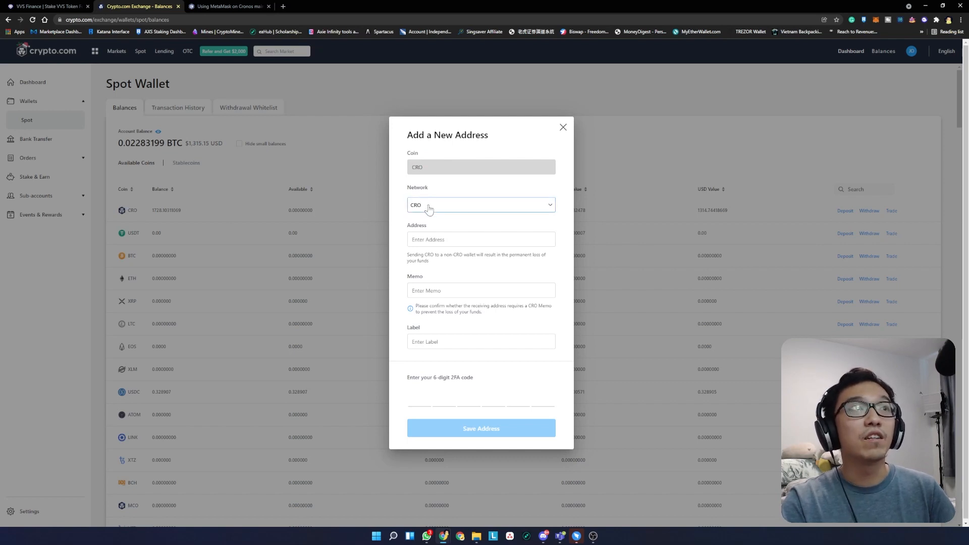
- Save the MetaMask address on the Cronos network with label 'Cronos Metamask-2'
{"action": "left_click", "coordinate": [481, 205]}
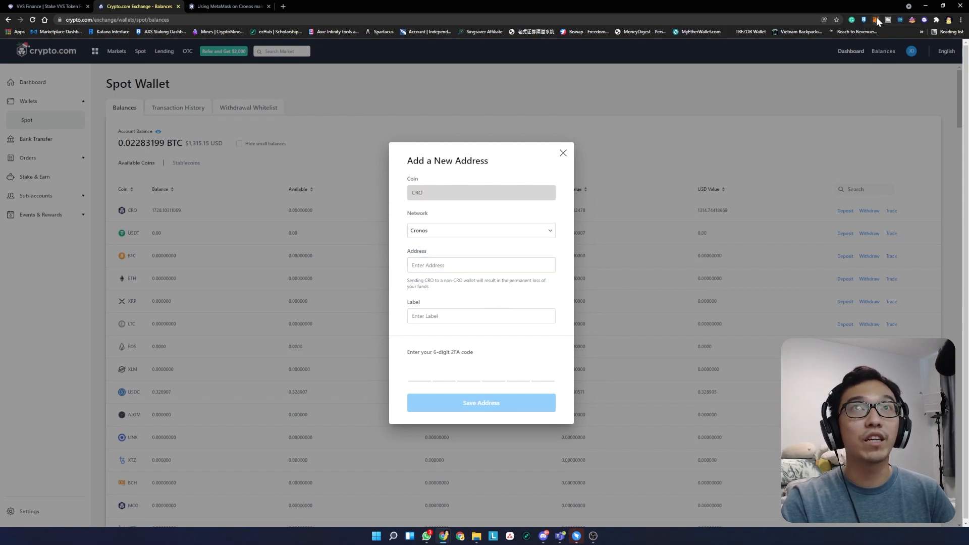
{"action": "left_click", "coordinate": [876, 20]}
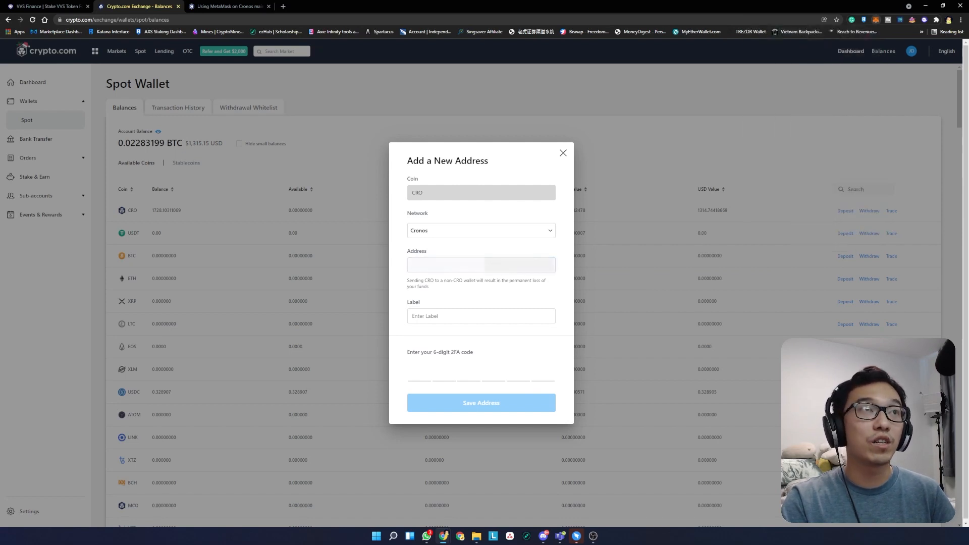
{"action": "left_click", "coordinate": [481, 316]}
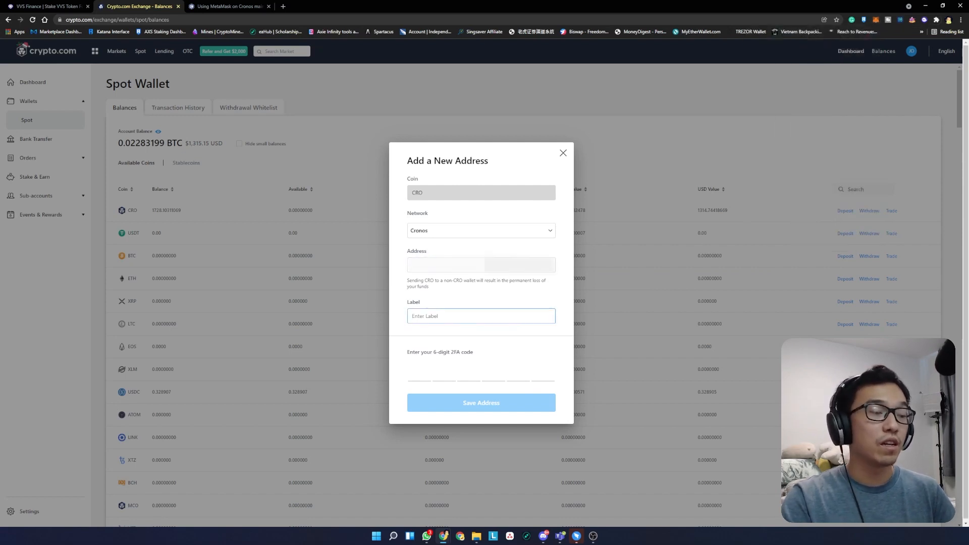
{"action": "type", "text": "Cronos Metamask"}
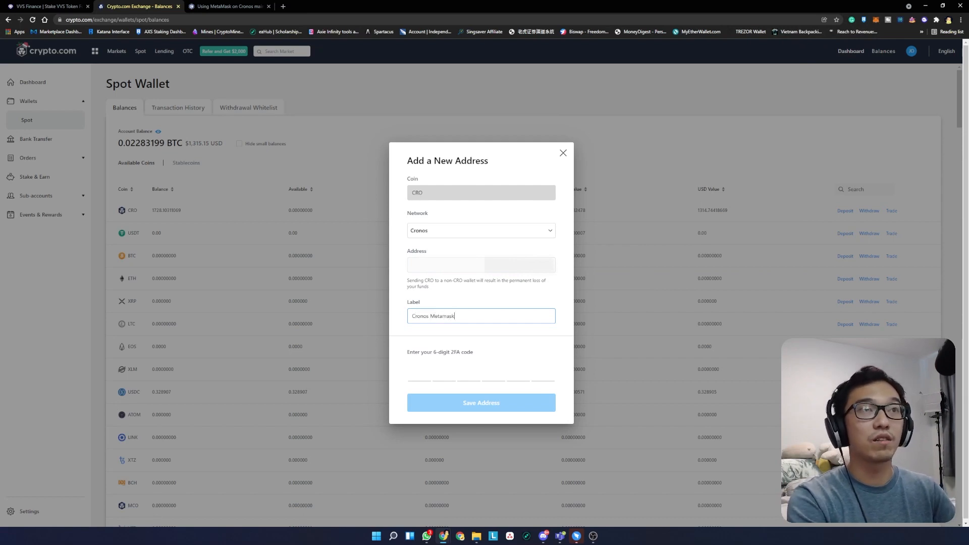
{"action": "type", "text": "-"}
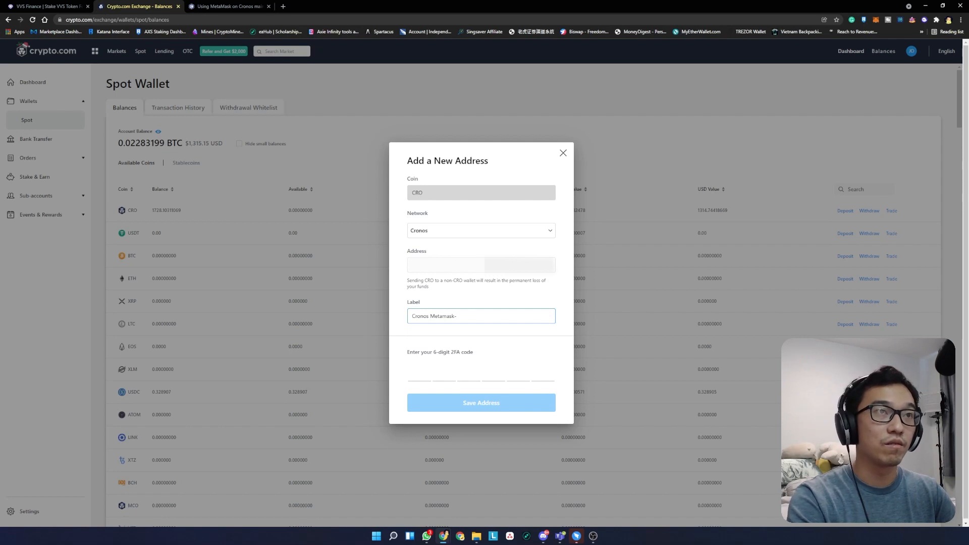
{"action": "type", "text": "2"}
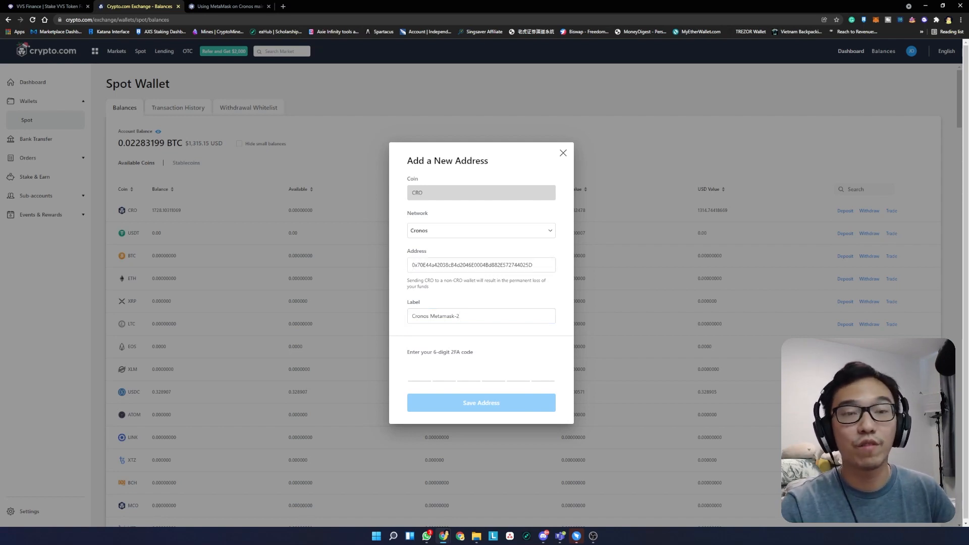
{"action": "left_click", "coordinate": [419, 371]}
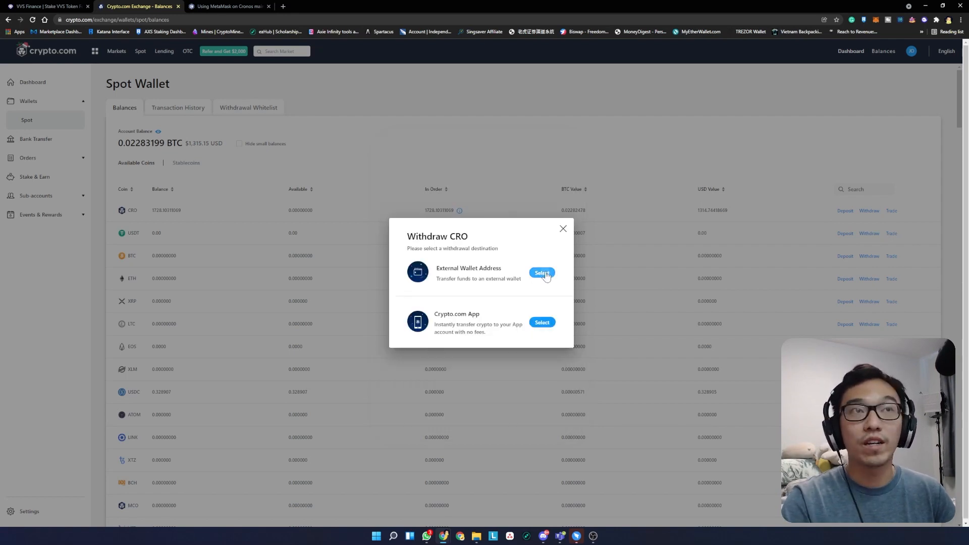
- Review the external-wallet CRO withdrawal and its 0.2 CRO fee, then close without withdrawing
{"action": "left_click", "coordinate": [541, 273]}
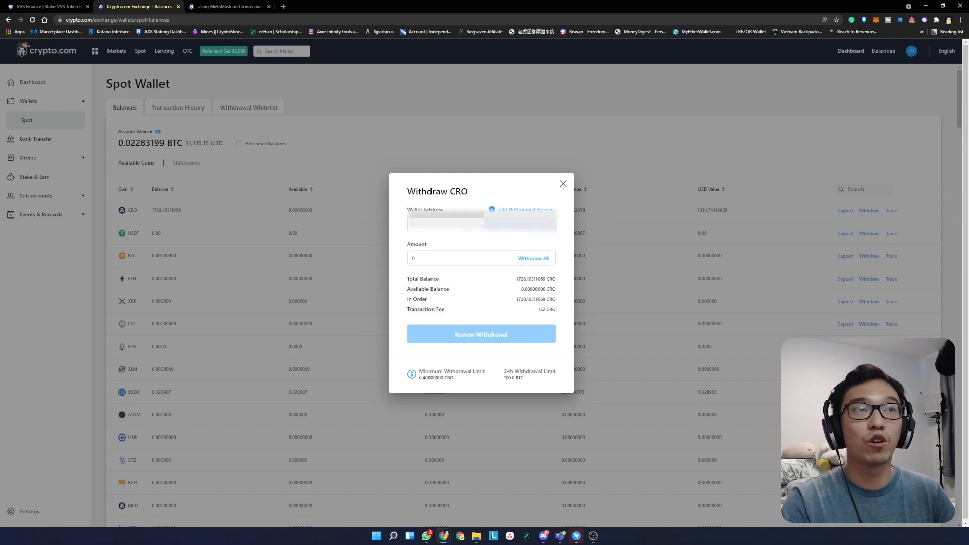
{"action": "double_click", "coordinate": [546, 309]}
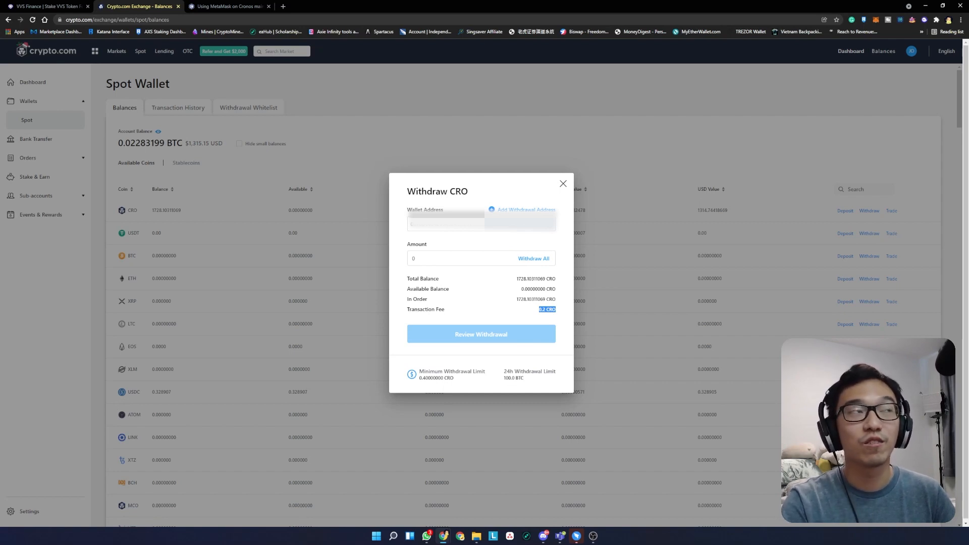
{"action": "mouse_move", "coordinate": [528, 311]}
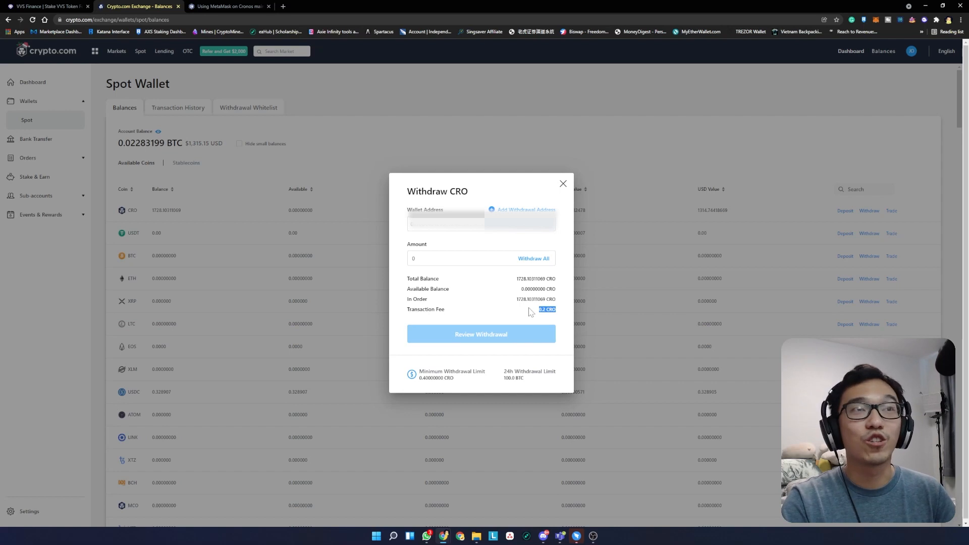
{"action": "mouse_move", "coordinate": [554, 323]}
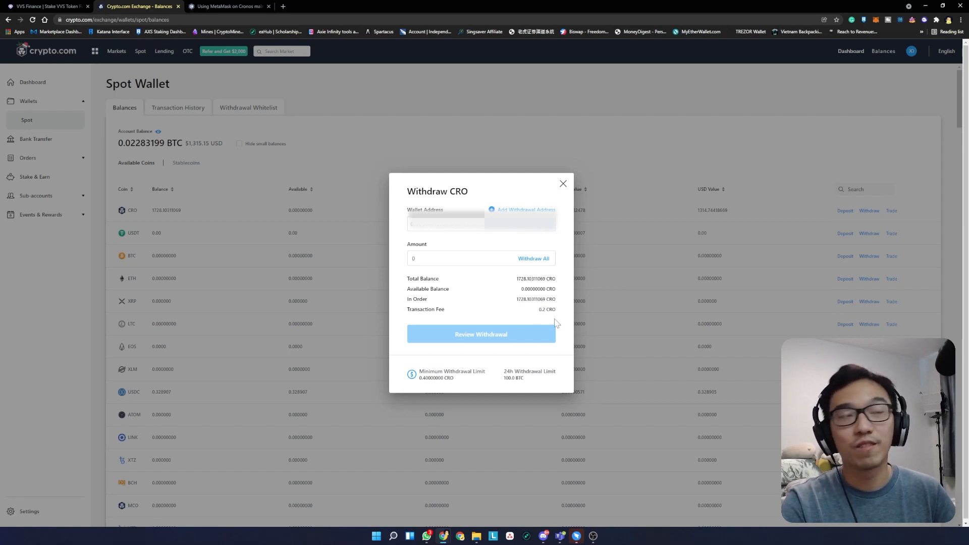
{"action": "mouse_move", "coordinate": [494, 347]}
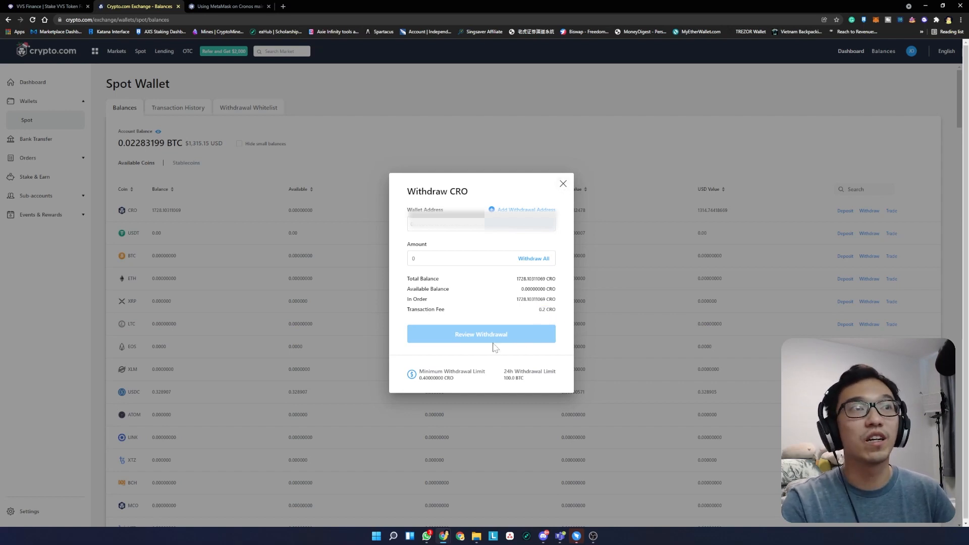
{"action": "mouse_move", "coordinate": [465, 338]}
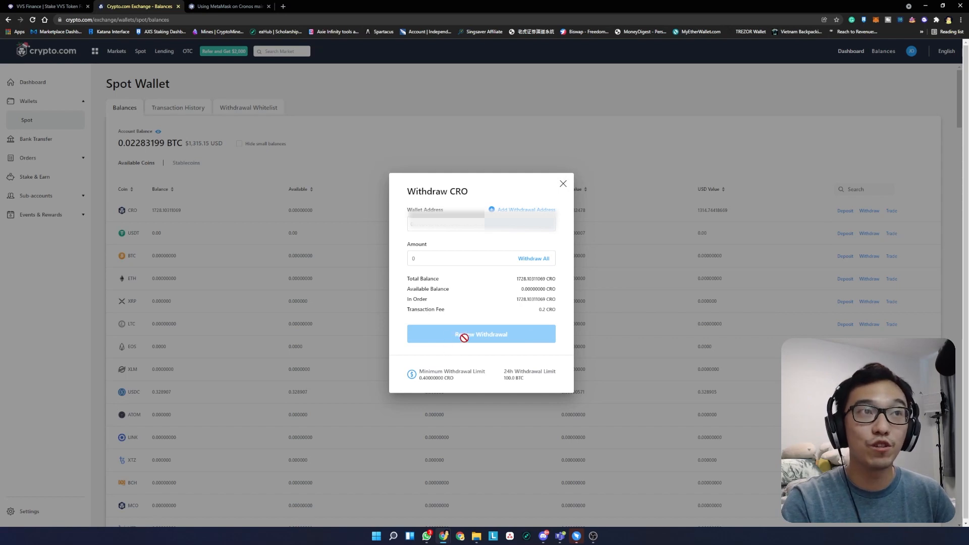
{"action": "mouse_move", "coordinate": [311, 224]}
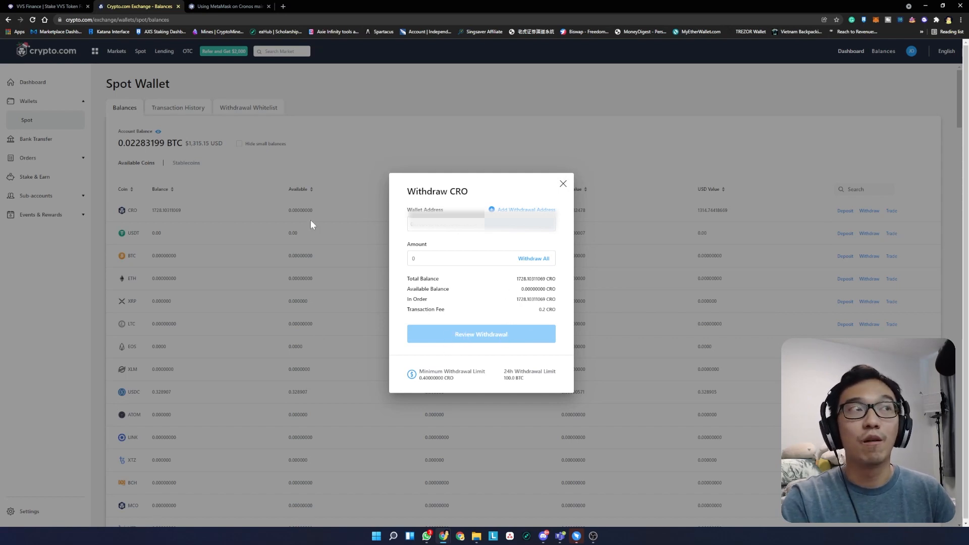
{"action": "mouse_move", "coordinate": [525, 204]}
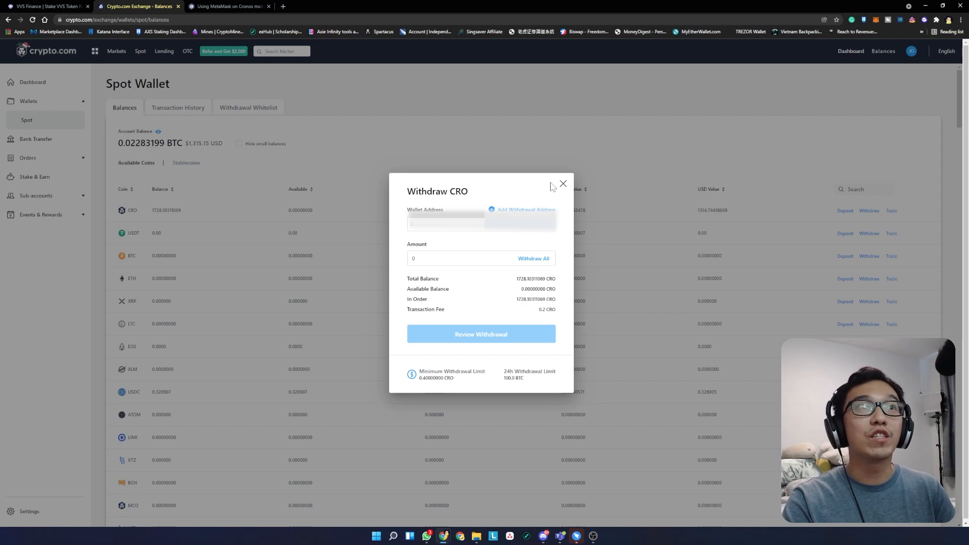
{"action": "left_click", "coordinate": [562, 185]}
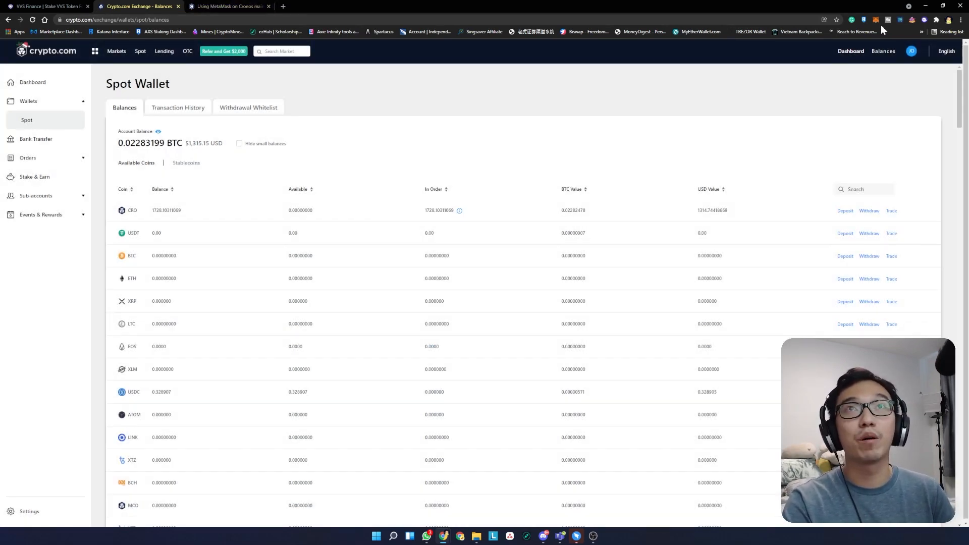
- Switch MetaMask to the CRO Wallet account (3.0338 CRO, 0 VVS) and return to VVS Finance
{"action": "left_click", "coordinate": [864, 19]}
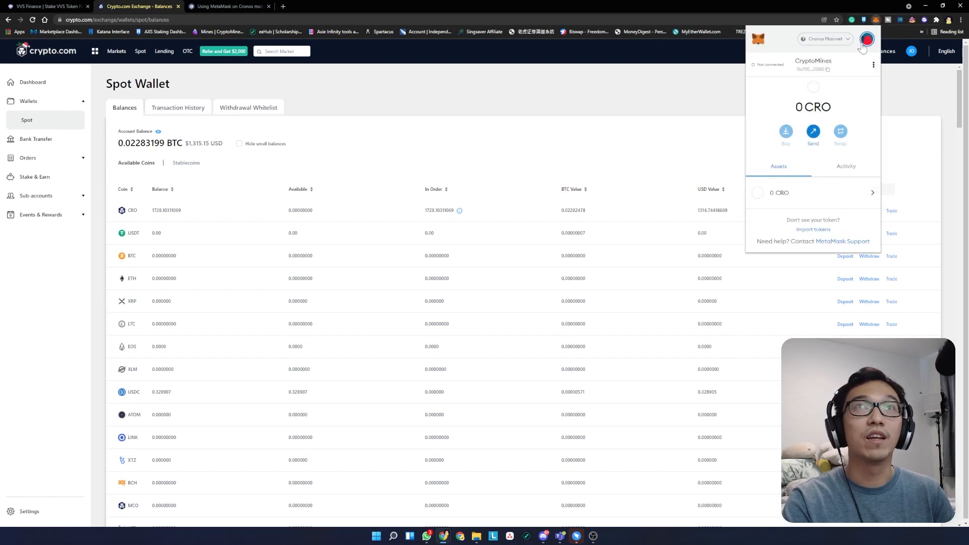
{"action": "left_click", "coordinate": [867, 39]}
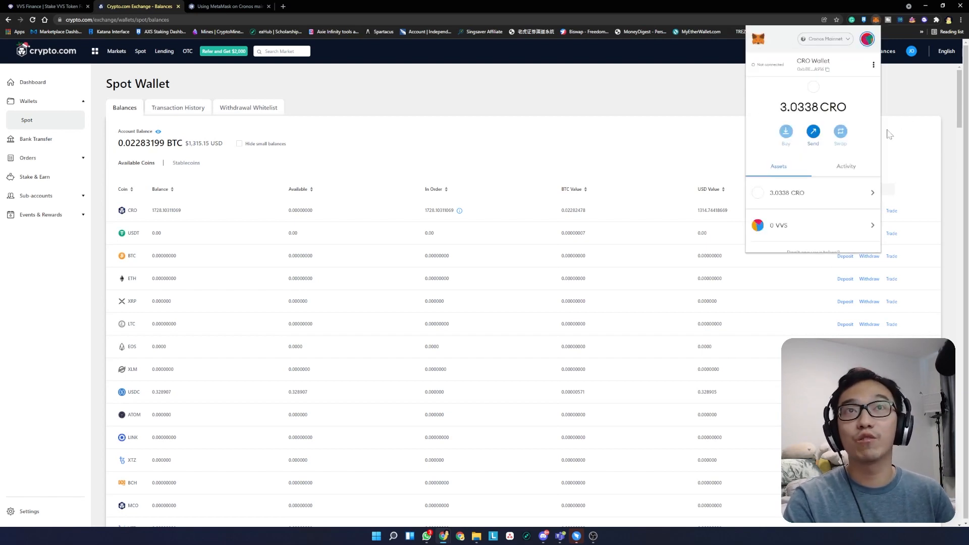
{"action": "left_click", "coordinate": [47, 6]}
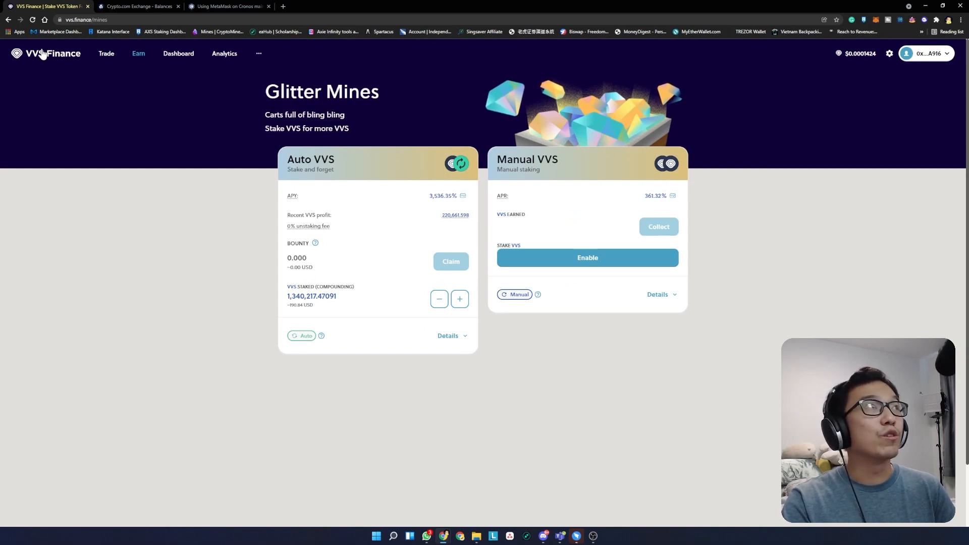
- Go from the VVS Finance home page to Trade, reaching Bling Swap with about 3.033 CRO
{"action": "left_click", "coordinate": [46, 54]}
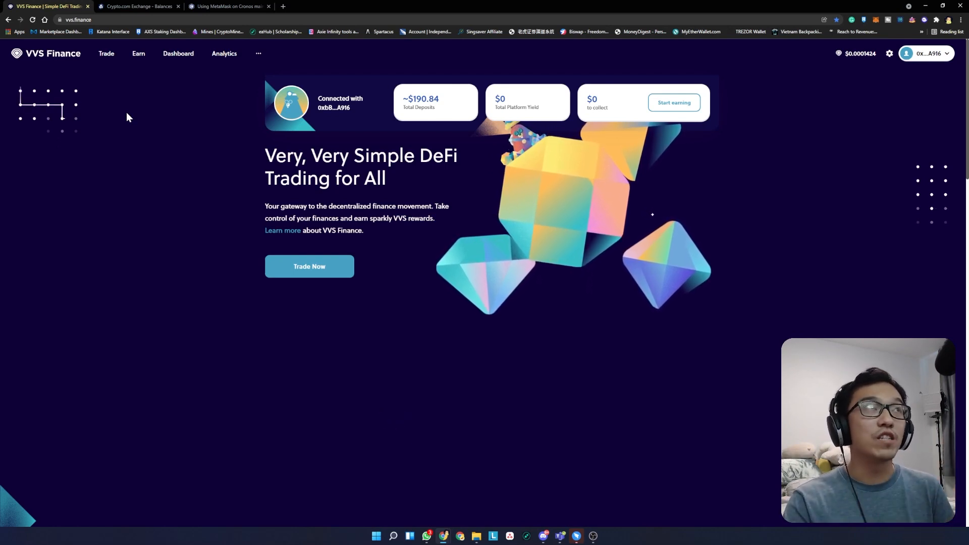
{"action": "mouse_move", "coordinate": [86, 50]}
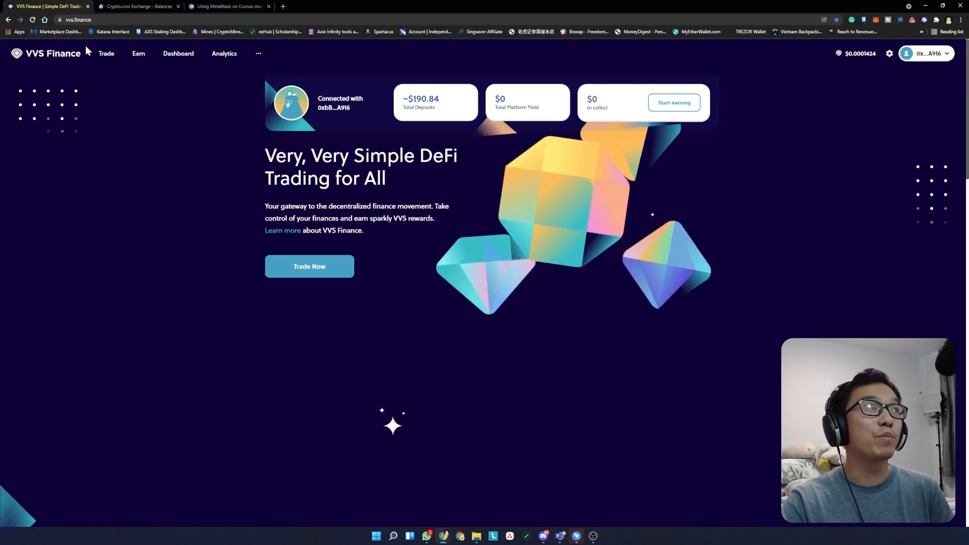
{"action": "left_click", "coordinate": [138, 53]}
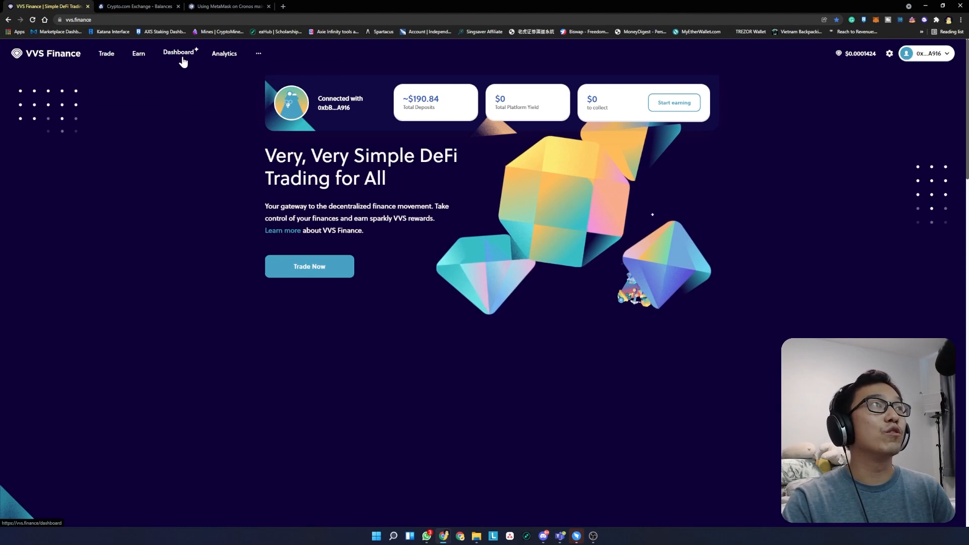
{"action": "left_click", "coordinate": [105, 53]}
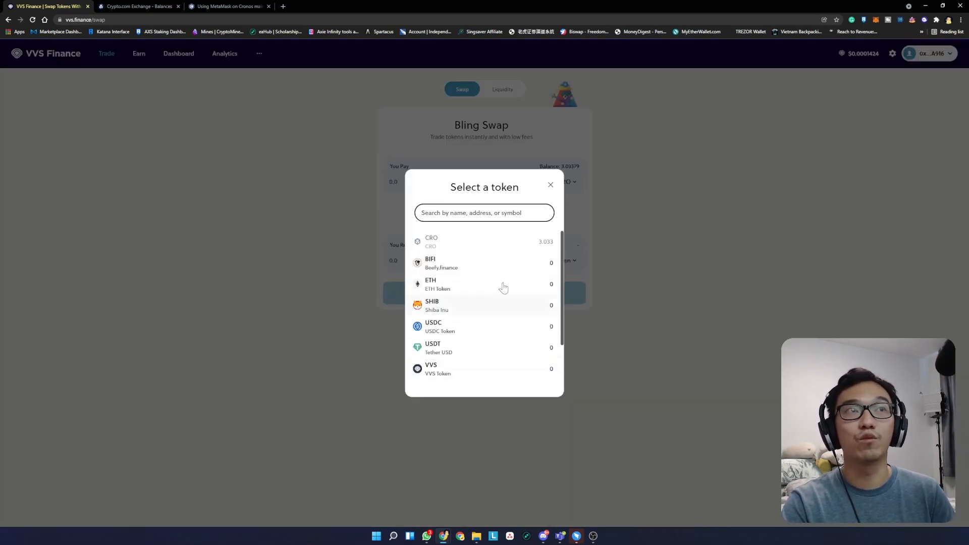
- Close the token list, start a CRO pay amount, and choose VVS to receive
{"action": "left_click", "coordinate": [549, 185]}
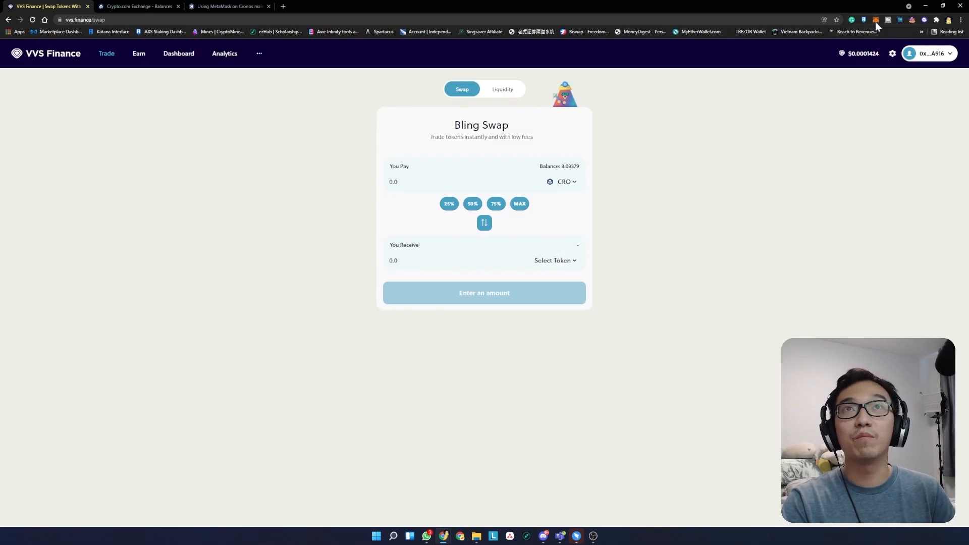
{"action": "left_click", "coordinate": [864, 20]}
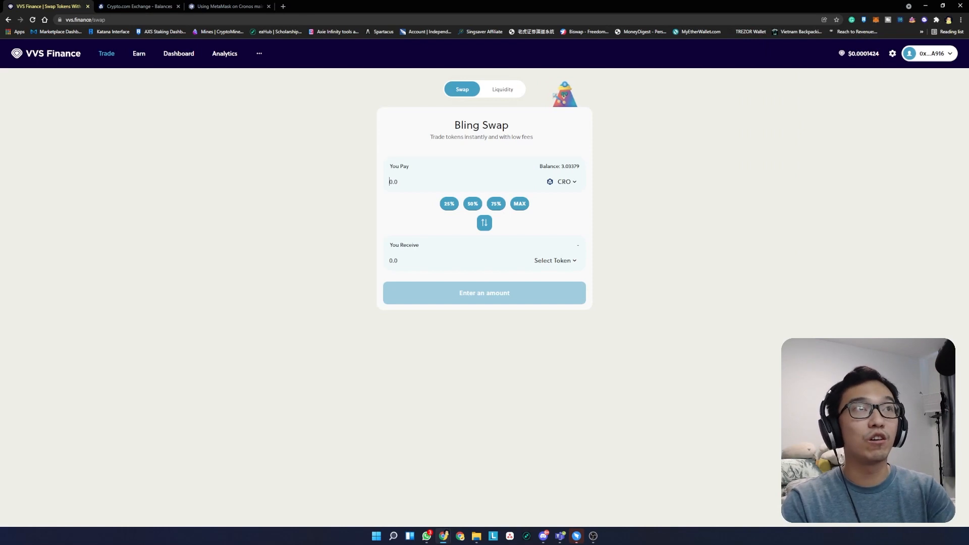
{"action": "left_click", "coordinate": [552, 261]}
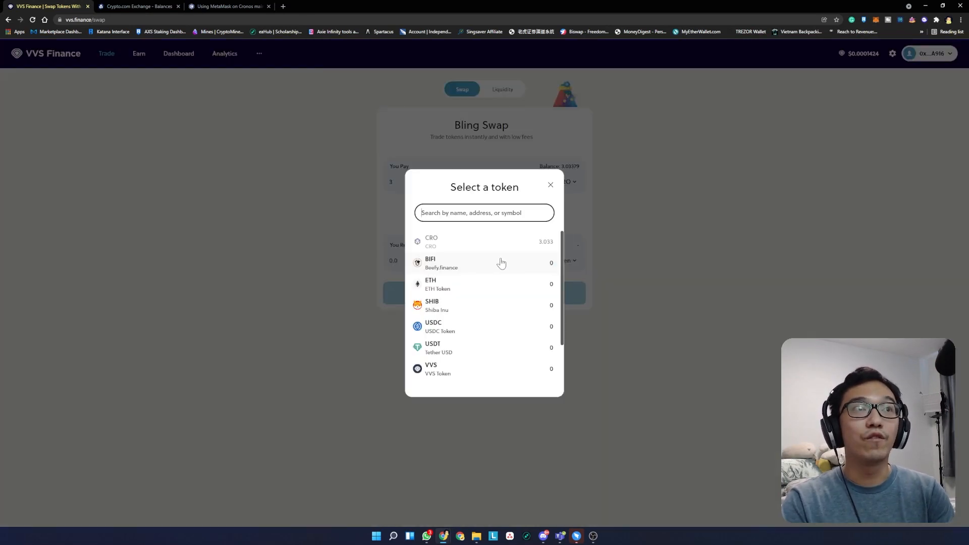
{"action": "left_click", "coordinate": [430, 368]}
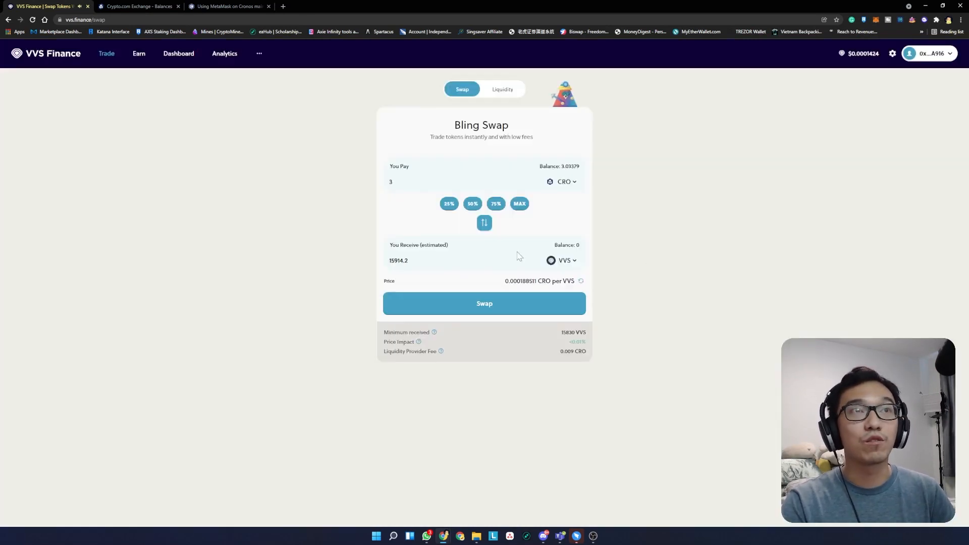
- Edit the pay amount to 0.02534325 CRO, quoting about 134.44 VVS
{"action": "left_click", "coordinate": [433, 181]}
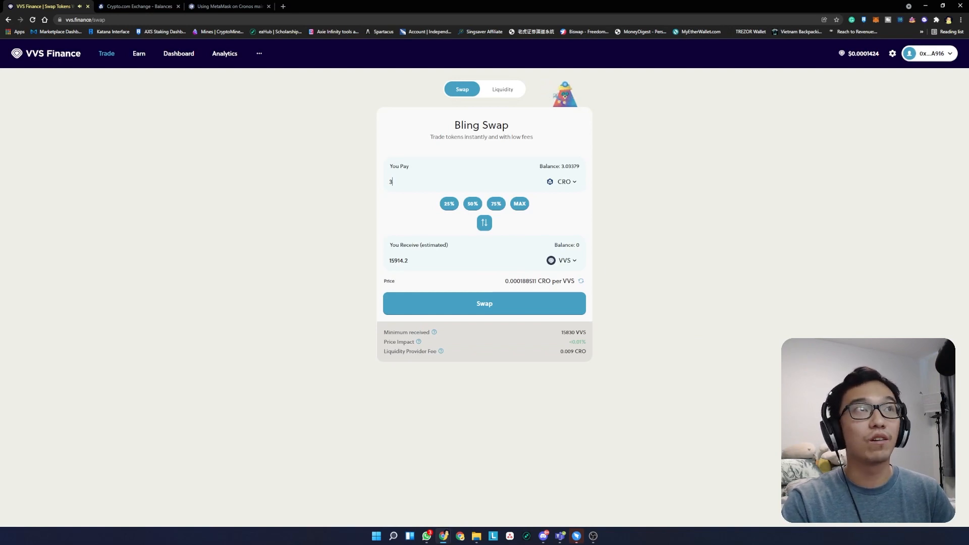
{"action": "left_click", "coordinate": [473, 204]}
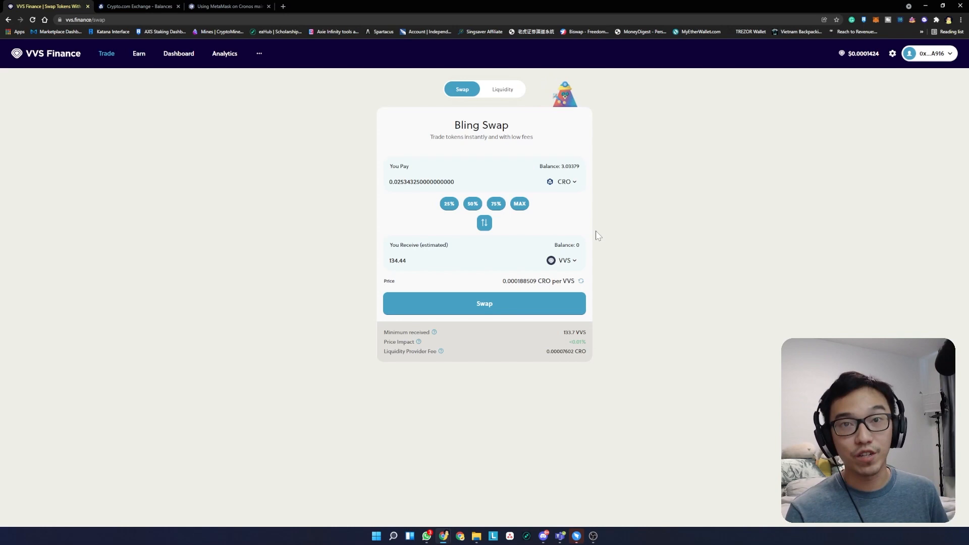
{"action": "triple_click", "coordinate": [422, 181]}
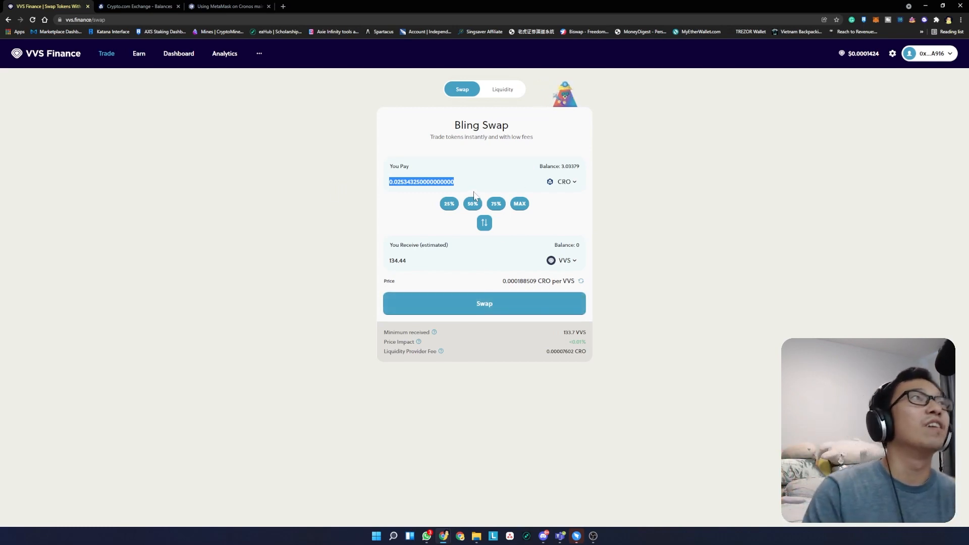
{"action": "left_click", "coordinate": [138, 53]}
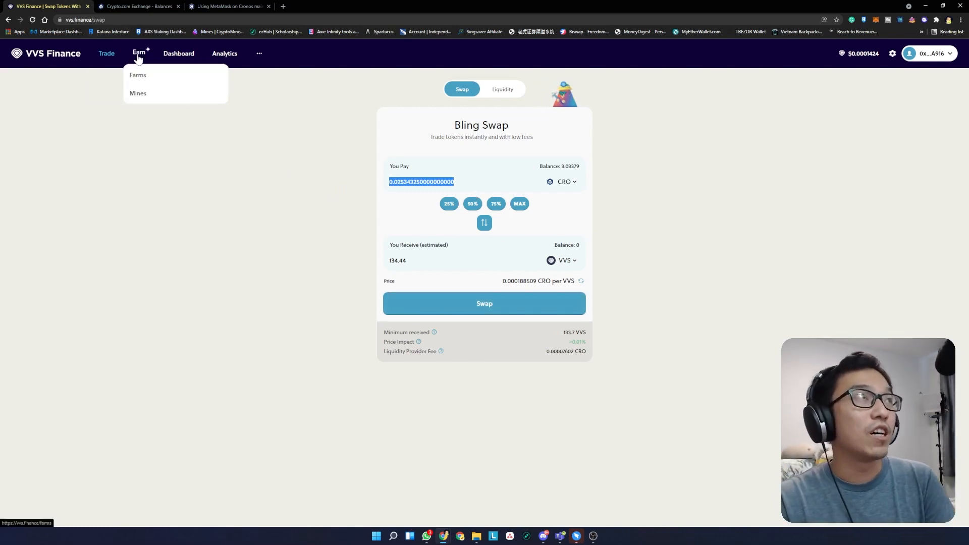
- Go from Farms to the Mines page and request enabling the Manual VVS mine
{"action": "left_click", "coordinate": [138, 75]}
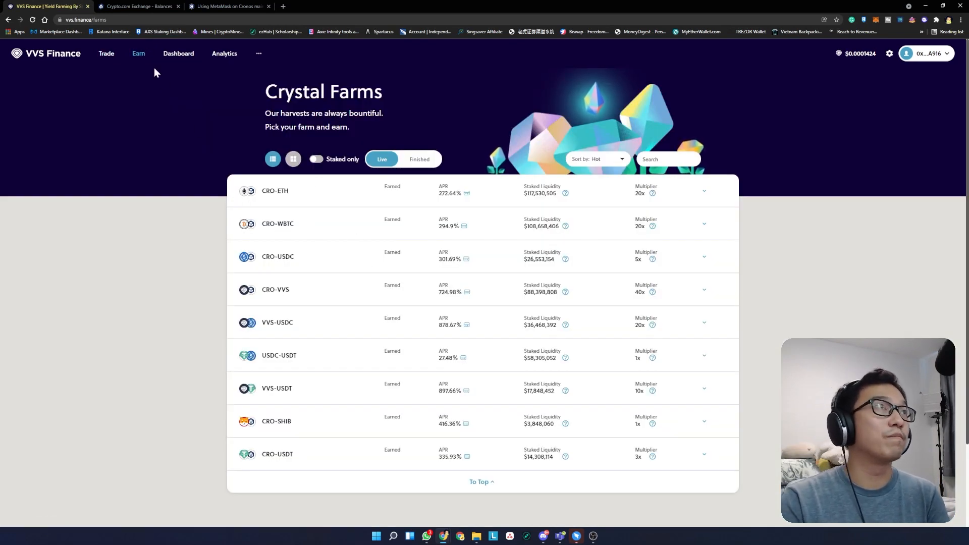
{"action": "left_click", "coordinate": [139, 53]}
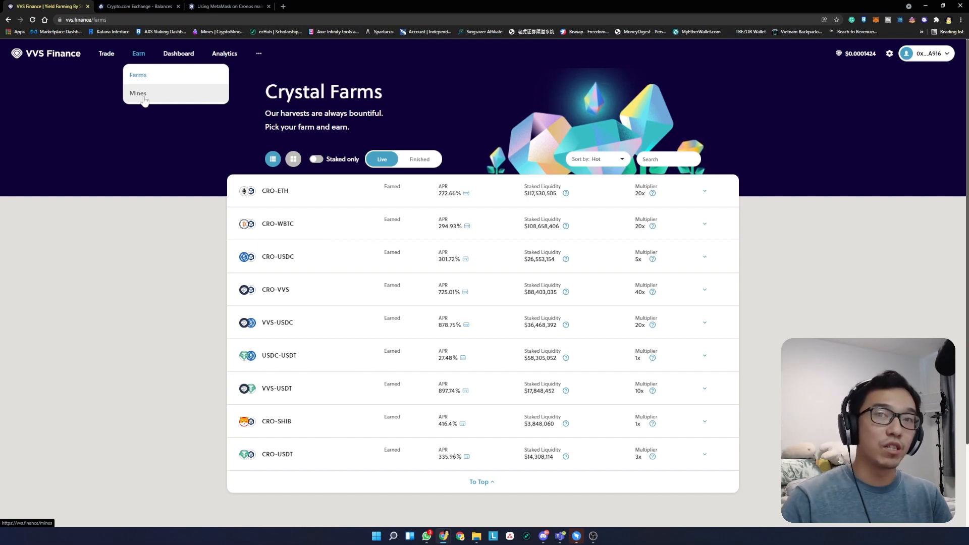
{"action": "left_click", "coordinate": [139, 93]}
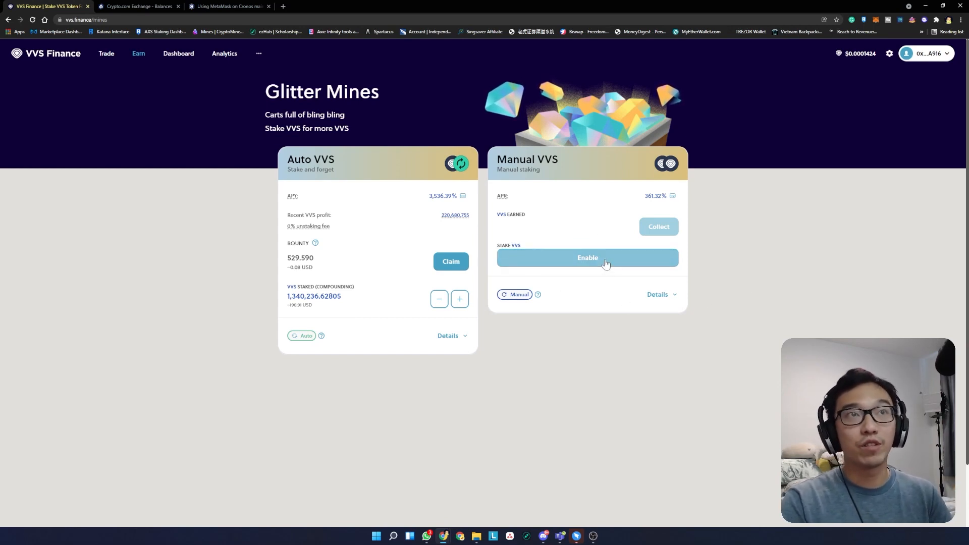
{"action": "left_click", "coordinate": [586, 258]}
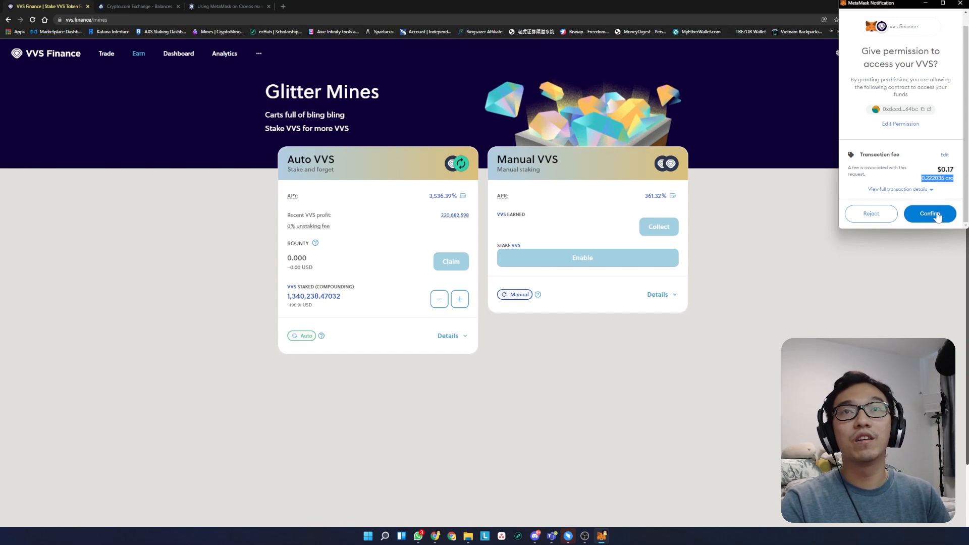
- Approve the 0.2220 CRO VVS access request, then attempt staking in Manual VVS
{"action": "left_click", "coordinate": [929, 213]}
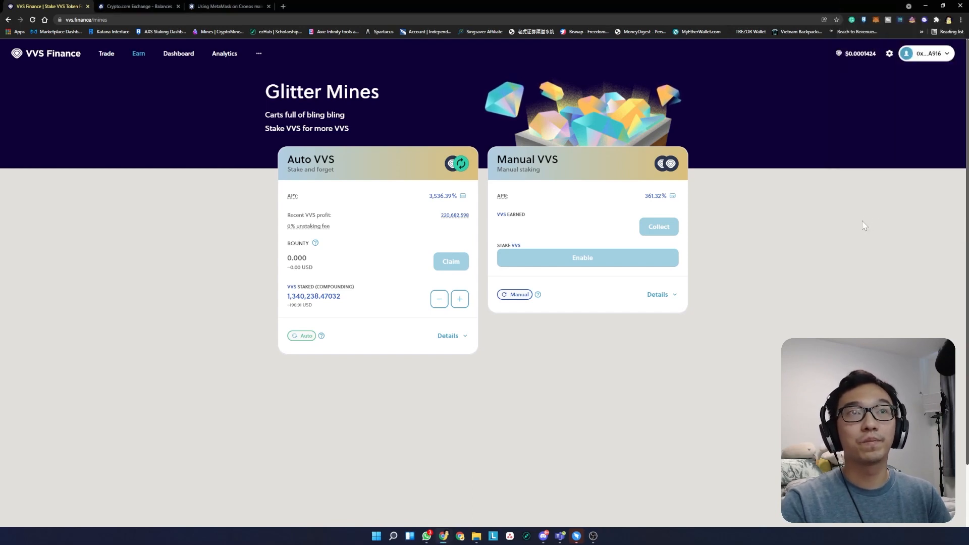
{"action": "mouse_move", "coordinate": [617, 295]}
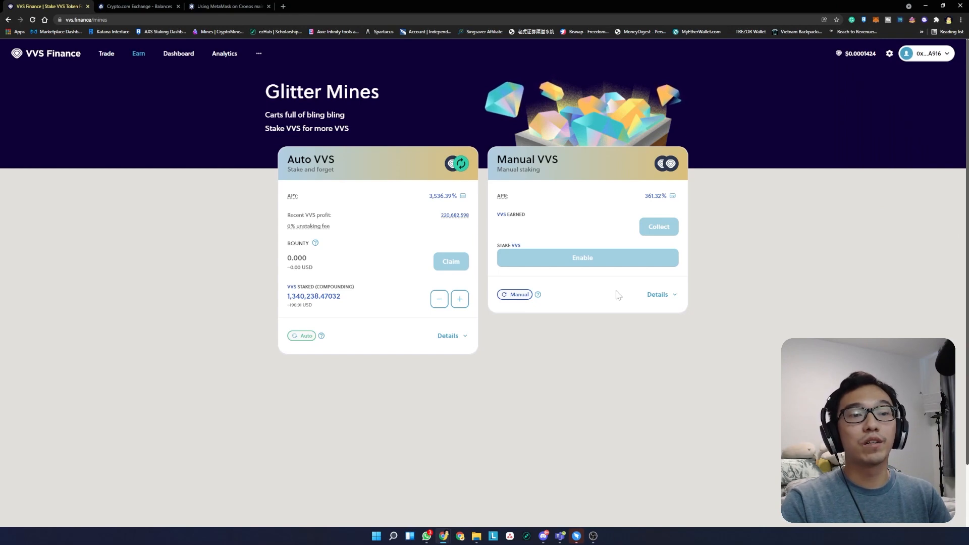
{"action": "left_click", "coordinate": [586, 258]}
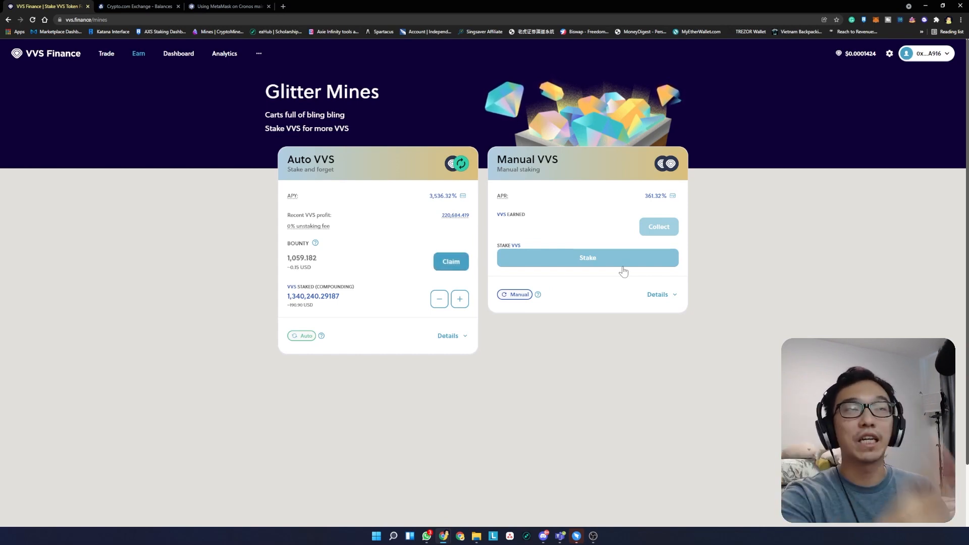
{"action": "left_click", "coordinate": [586, 257]}
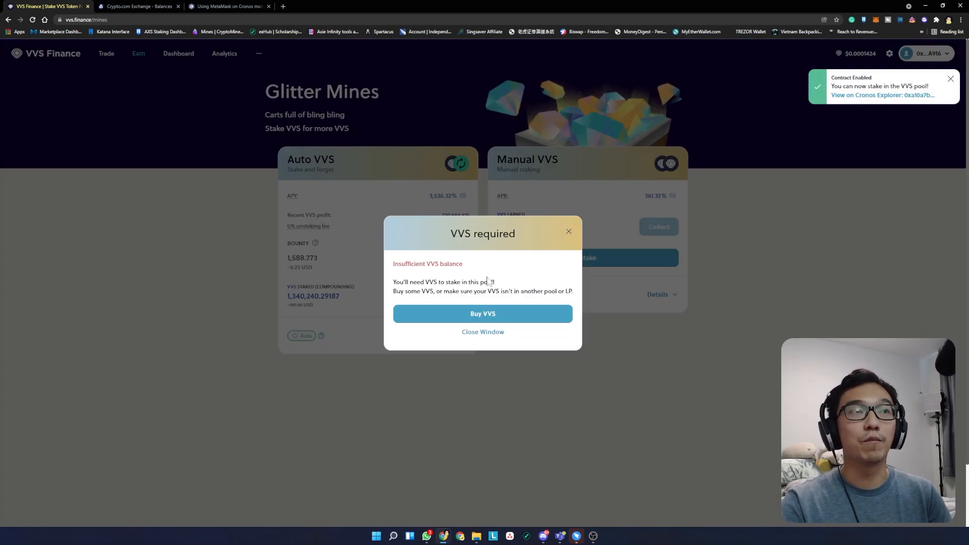
- Close the 'VVS required' insufficient-balance notice
{"action": "left_click", "coordinate": [482, 332]}
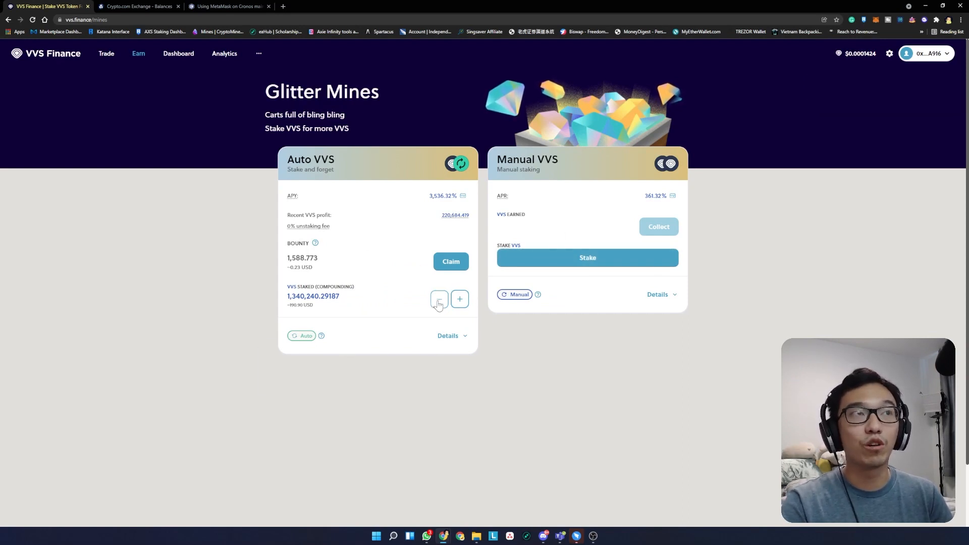
{"action": "left_click", "coordinate": [438, 299]}
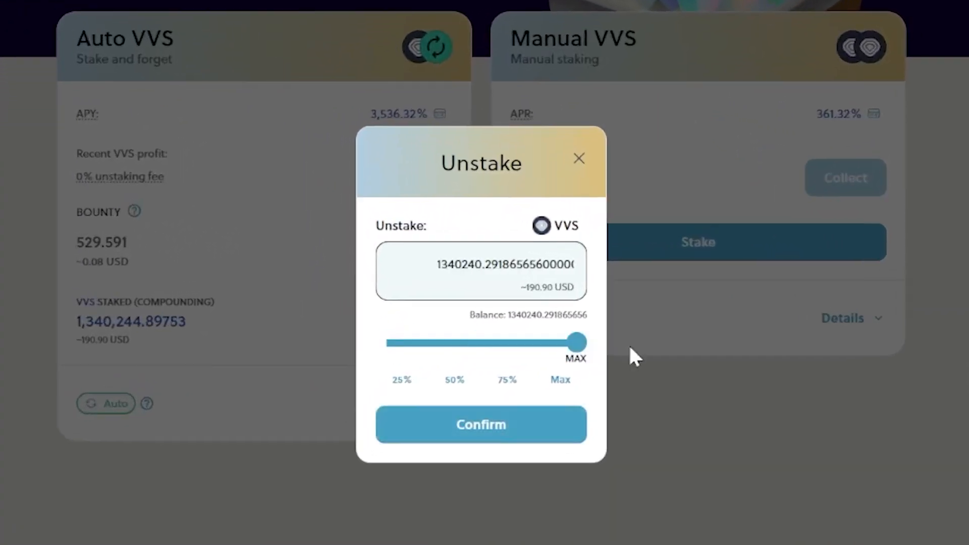
{"action": "left_click_drag", "start_coordinate": [576, 341], "coordinate": [536, 341]}
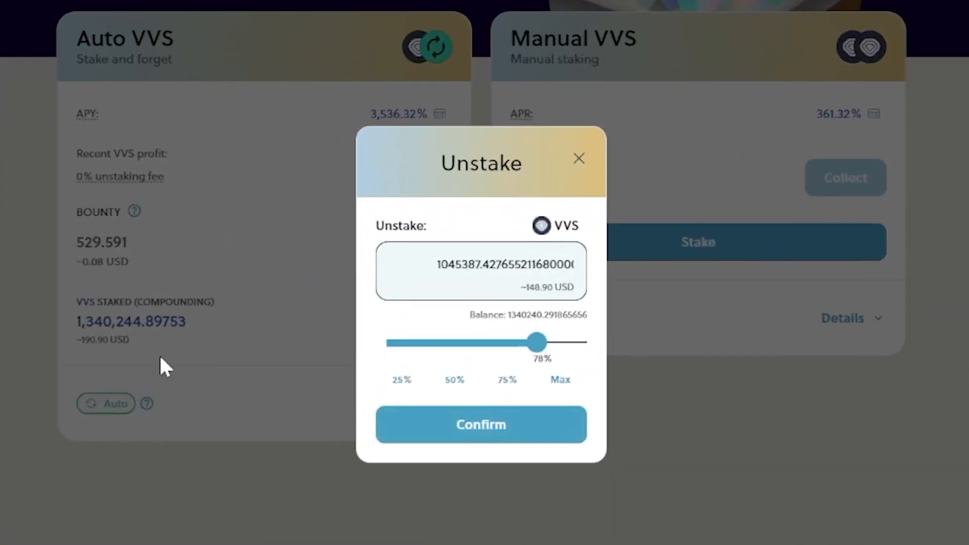
{"action": "left_click_drag", "start_coordinate": [536, 340], "coordinate": [450, 341]}
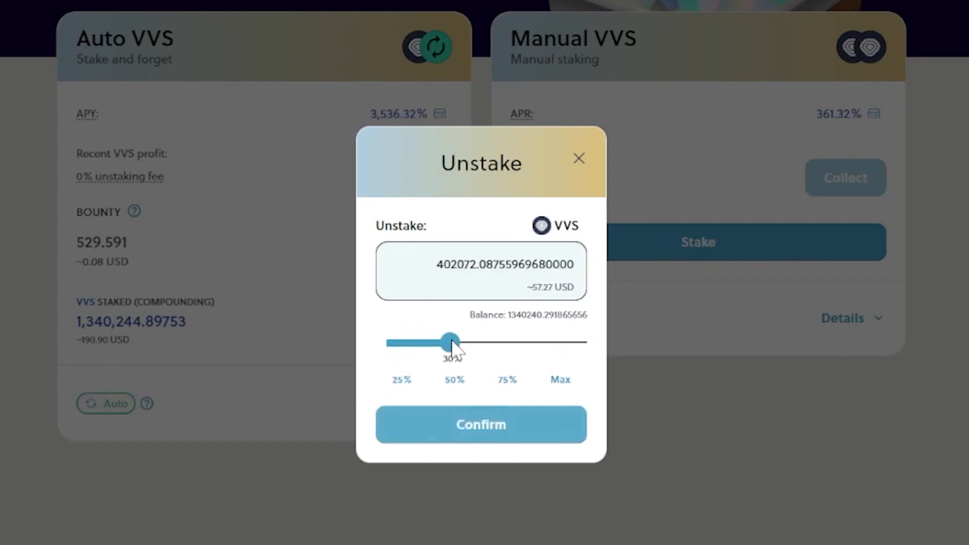
{"action": "left_click_drag", "start_coordinate": [449, 341], "coordinate": [558, 340]}
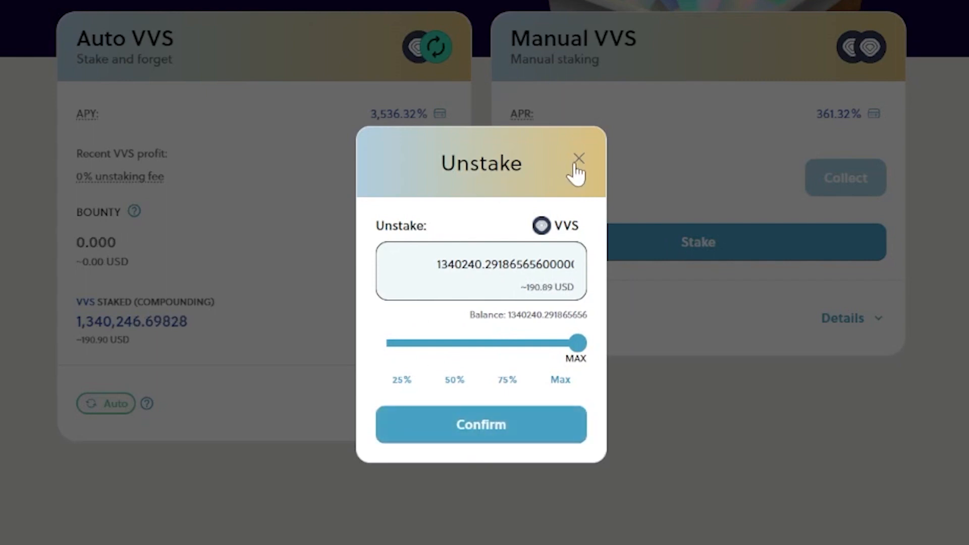
{"action": "left_click", "coordinate": [578, 157]}
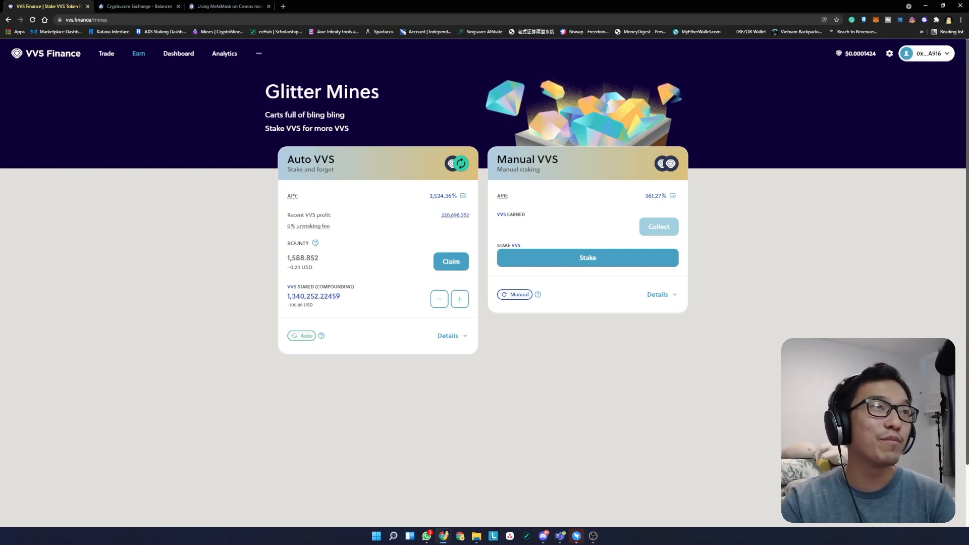
{"action": "left_click", "coordinate": [451, 262]}
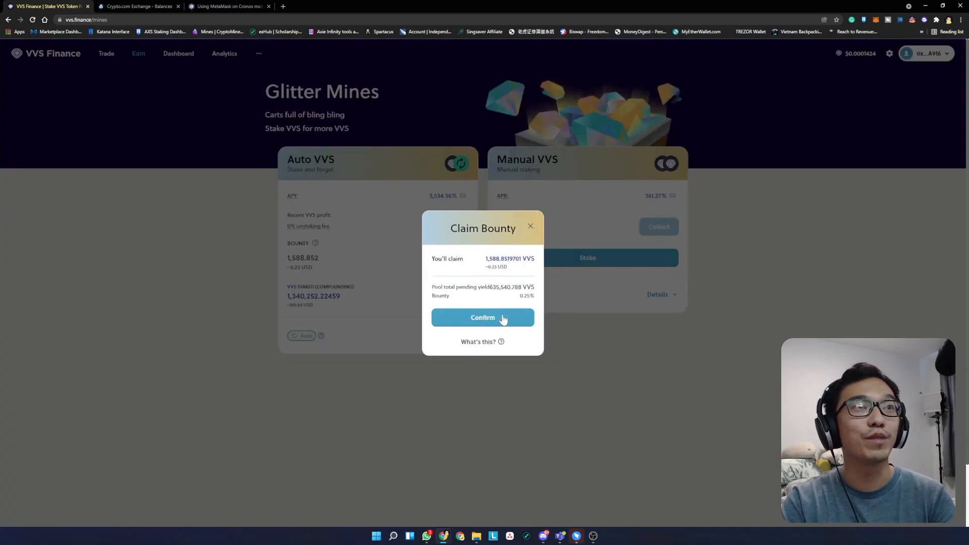
{"action": "left_click", "coordinate": [483, 317]}
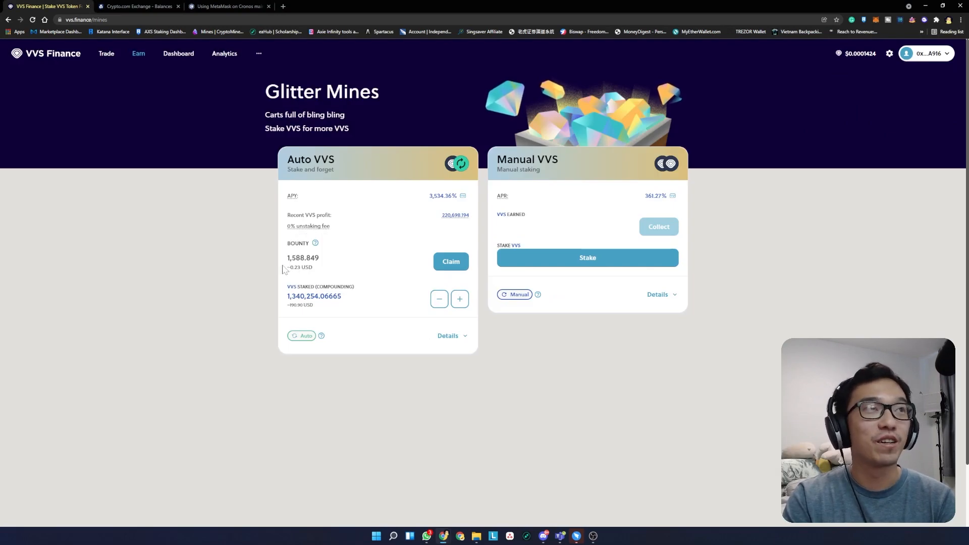
{"action": "mouse_move", "coordinate": [315, 242]}
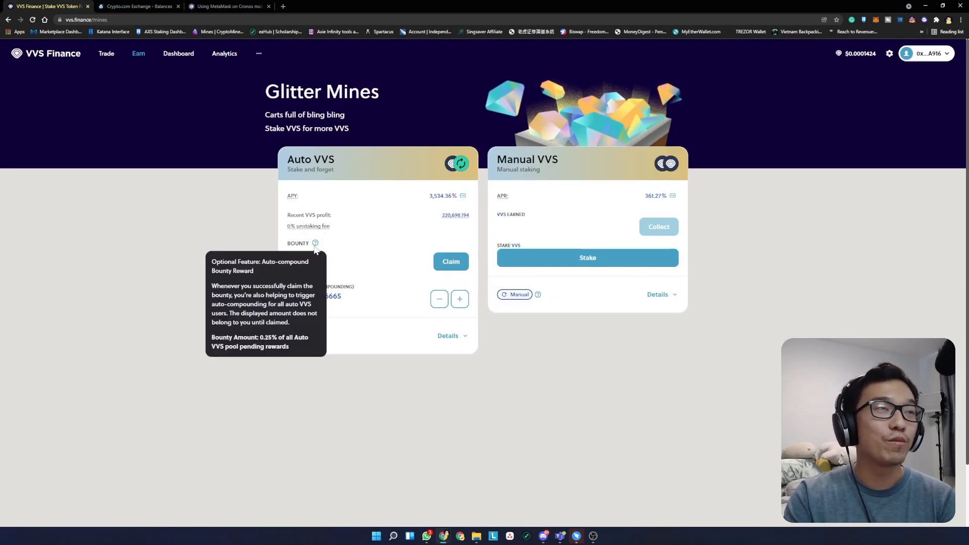